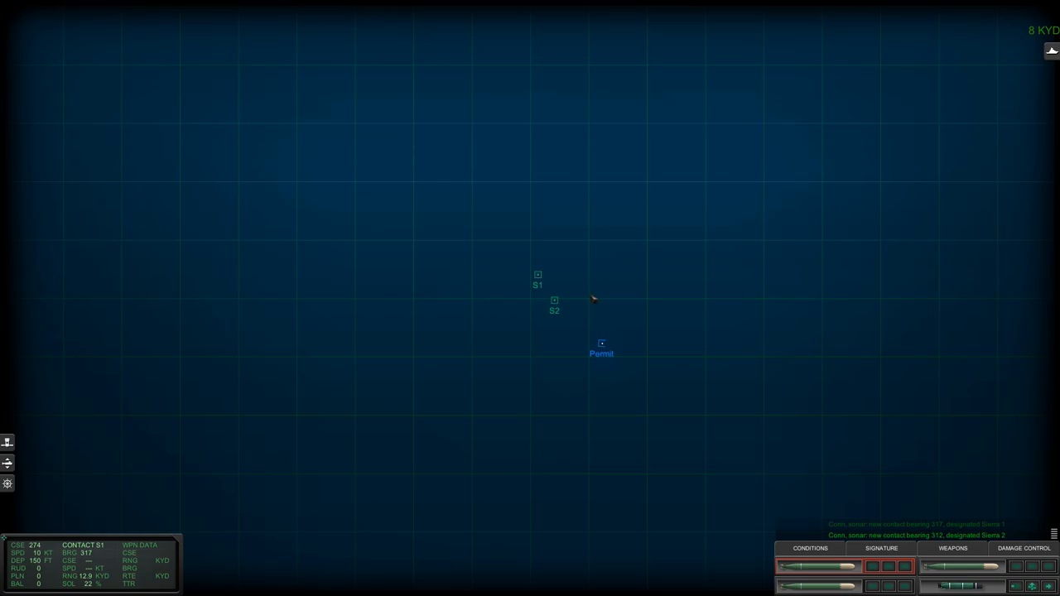
pyautogui.moveTo(611, 290)
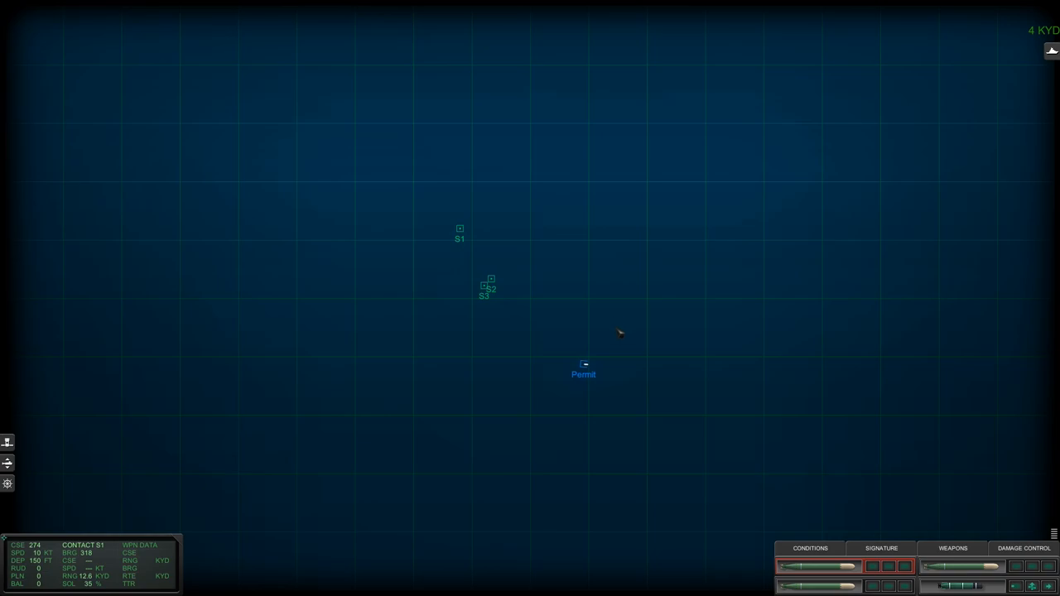
pyautogui.moveTo(536, 337)
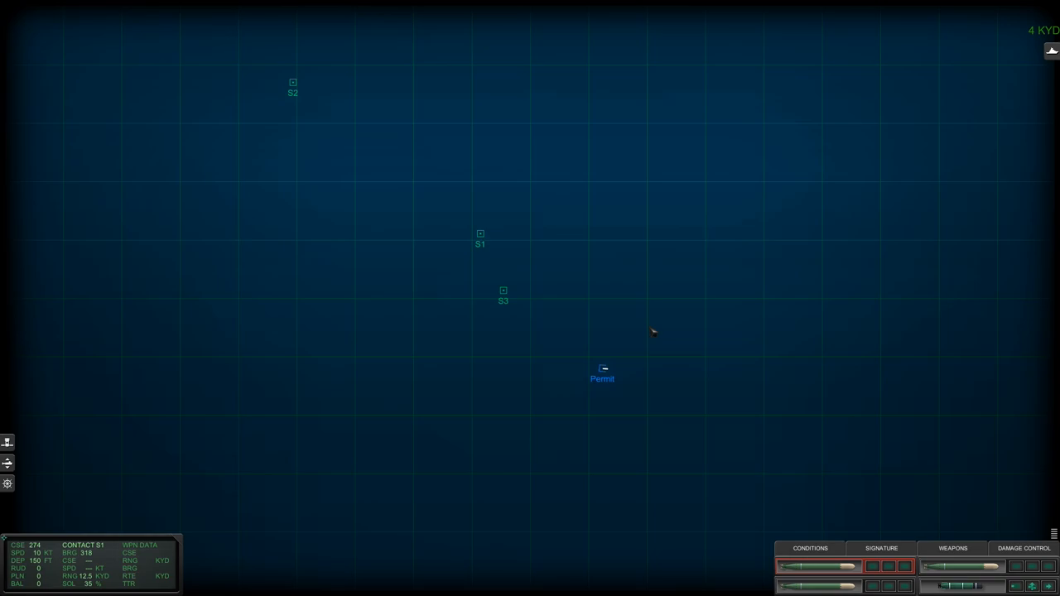
pyautogui.moveTo(639, 340)
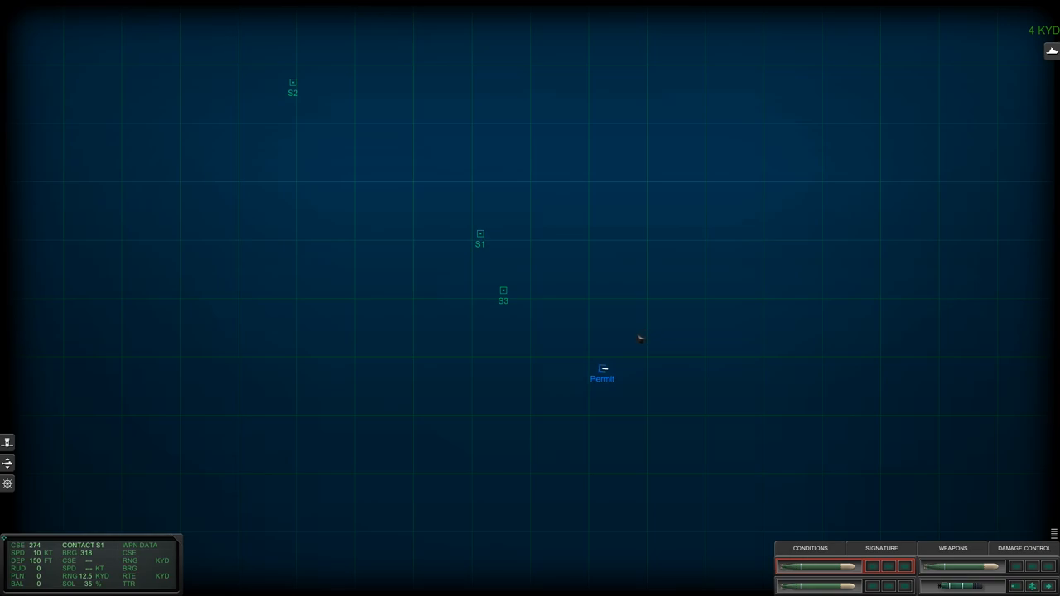
pyautogui.moveTo(755, 551)
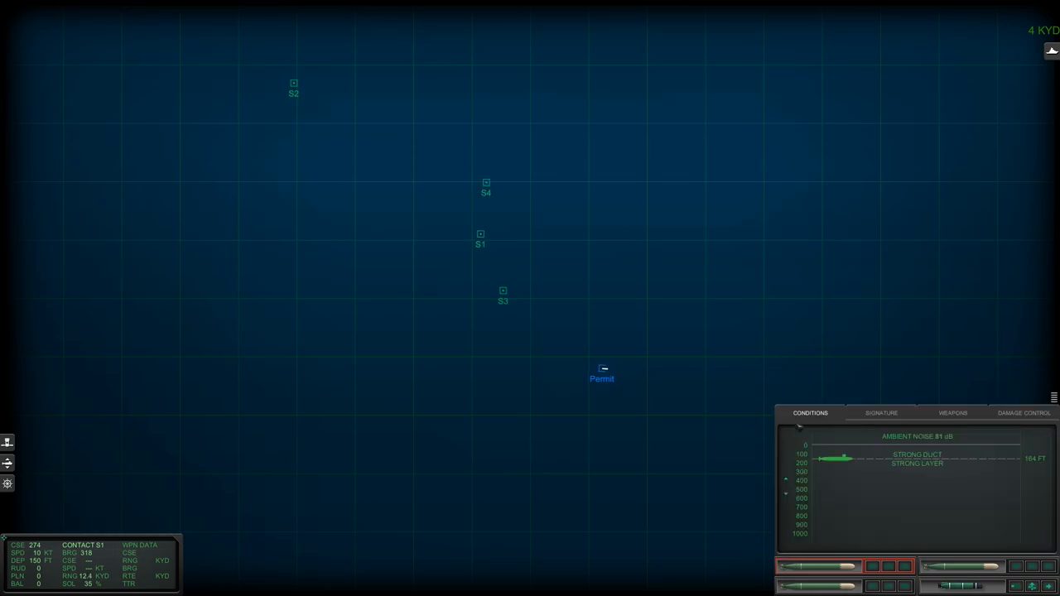
pyautogui.moveTo(858, 453)
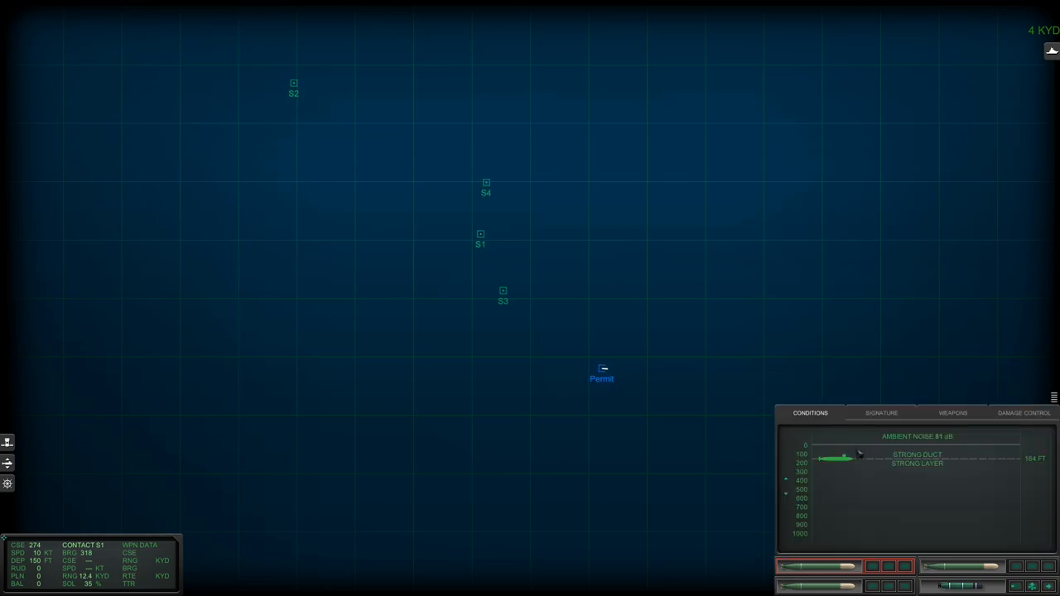
pyautogui.moveTo(881, 494)
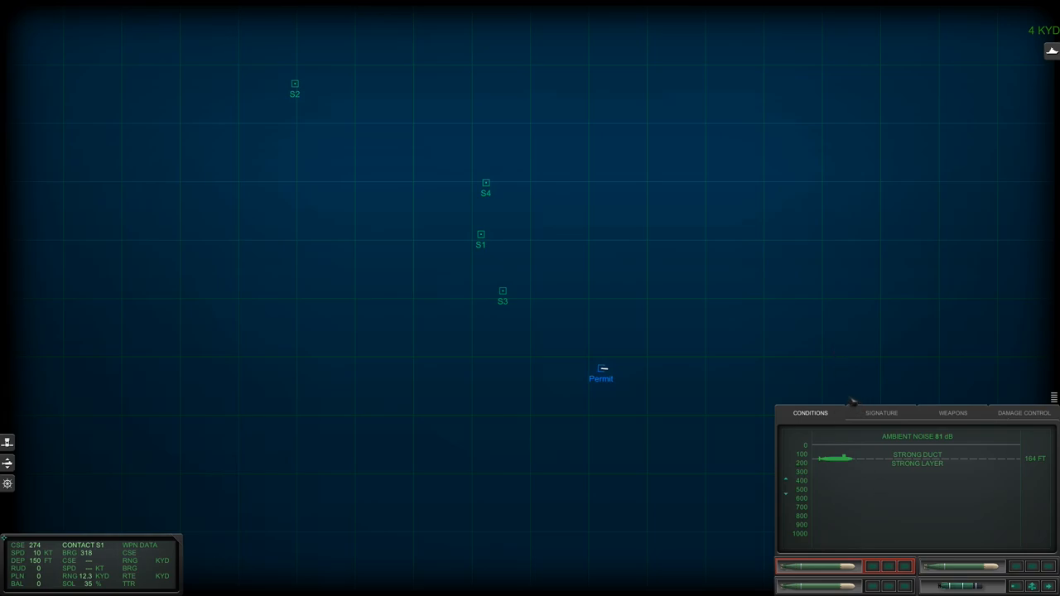
pyautogui.moveTo(866, 402)
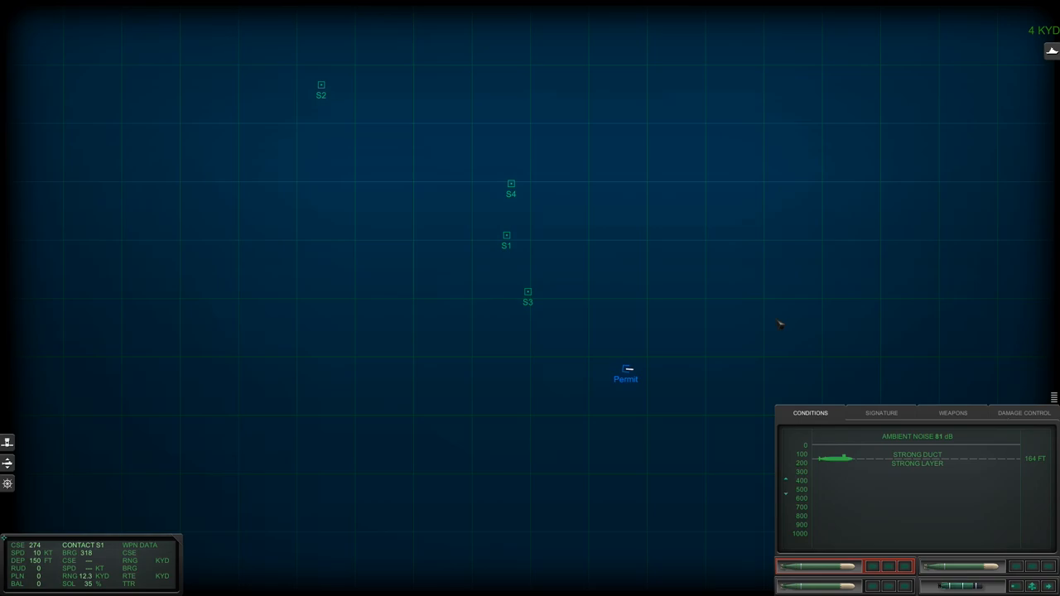
pyautogui.moveTo(946, 401)
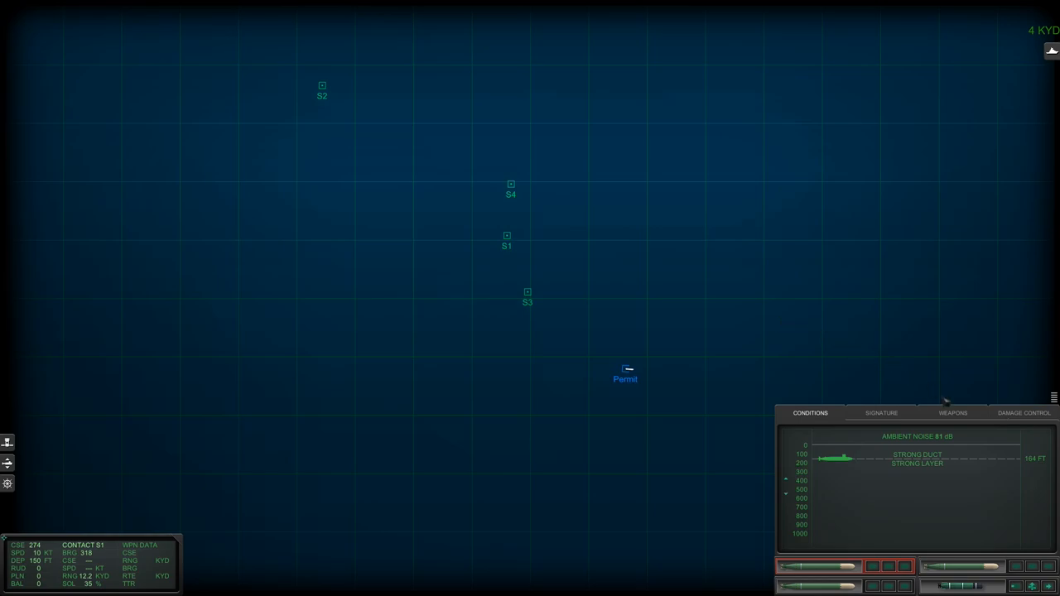
# Show the weapons readout: three MK16 torpedoes, no MK37s, zero of two wires in use.
pyautogui.click(952, 412)
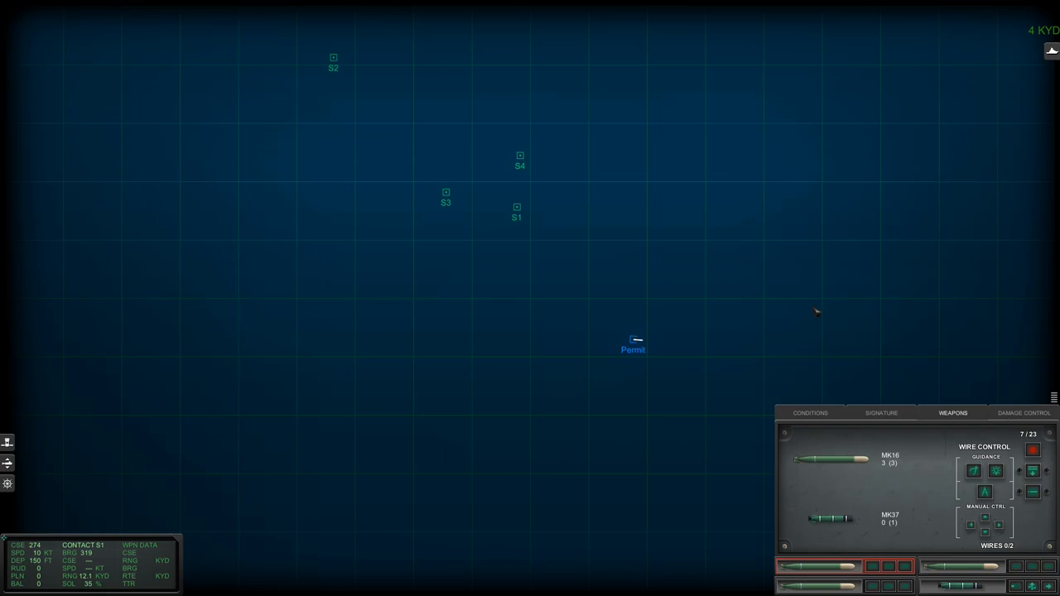
pyautogui.moveTo(621, 388)
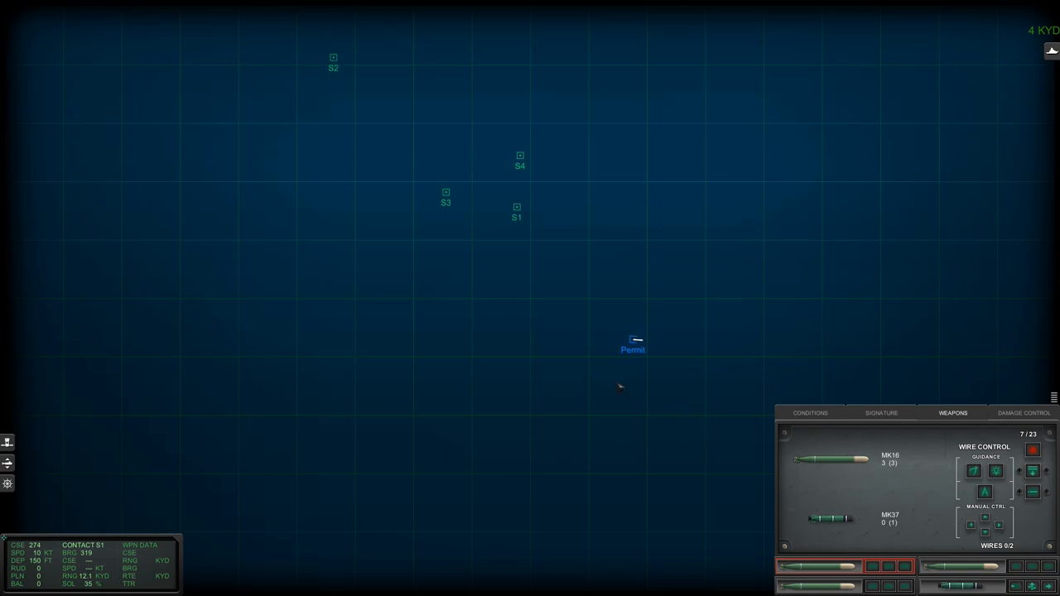
pyautogui.moveTo(293, 312)
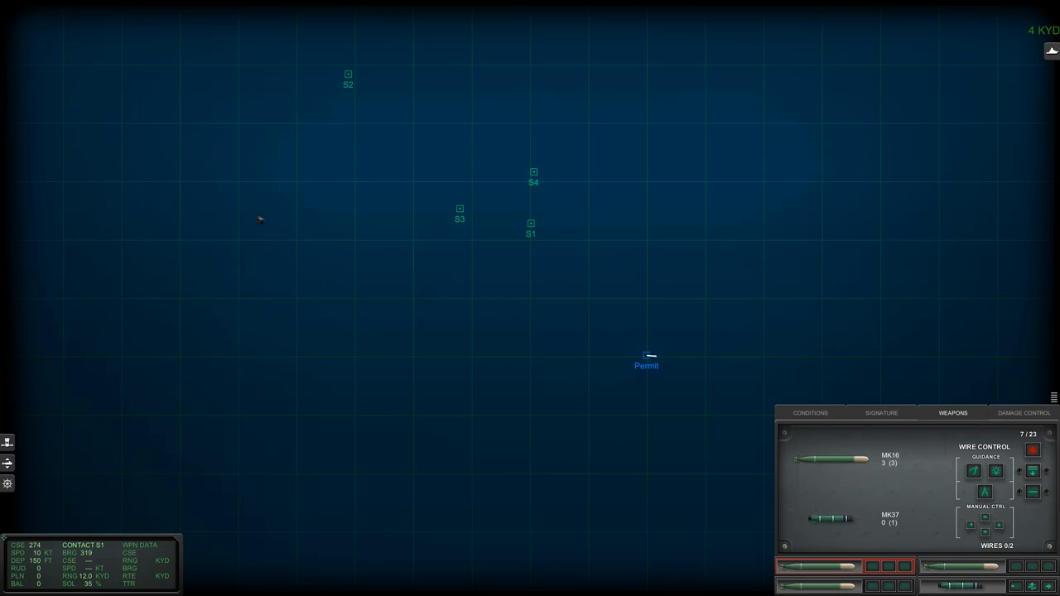
pyautogui.moveTo(262, 220)
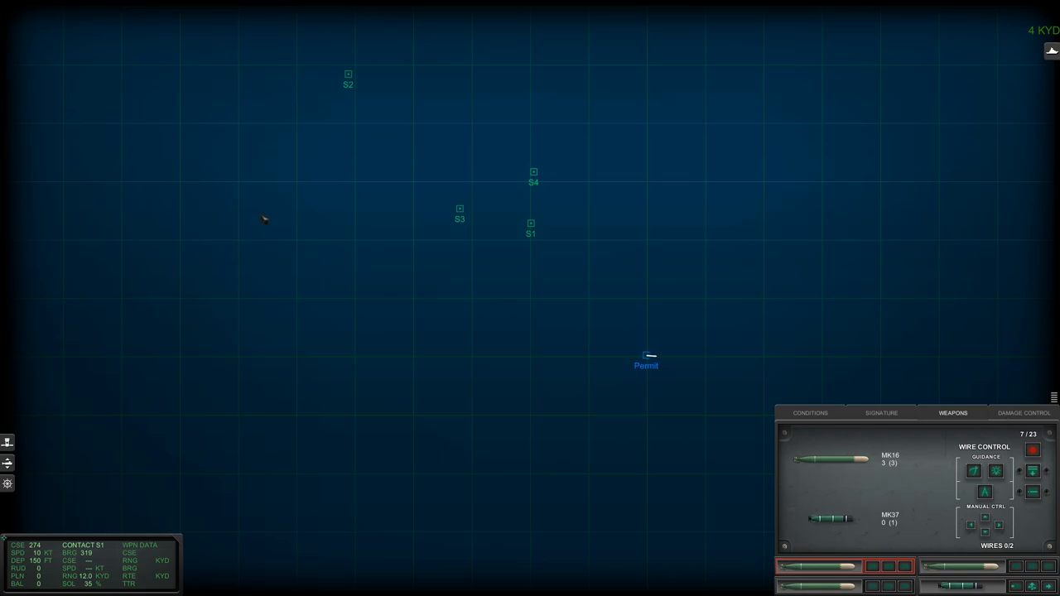
pyautogui.moveTo(310, 231)
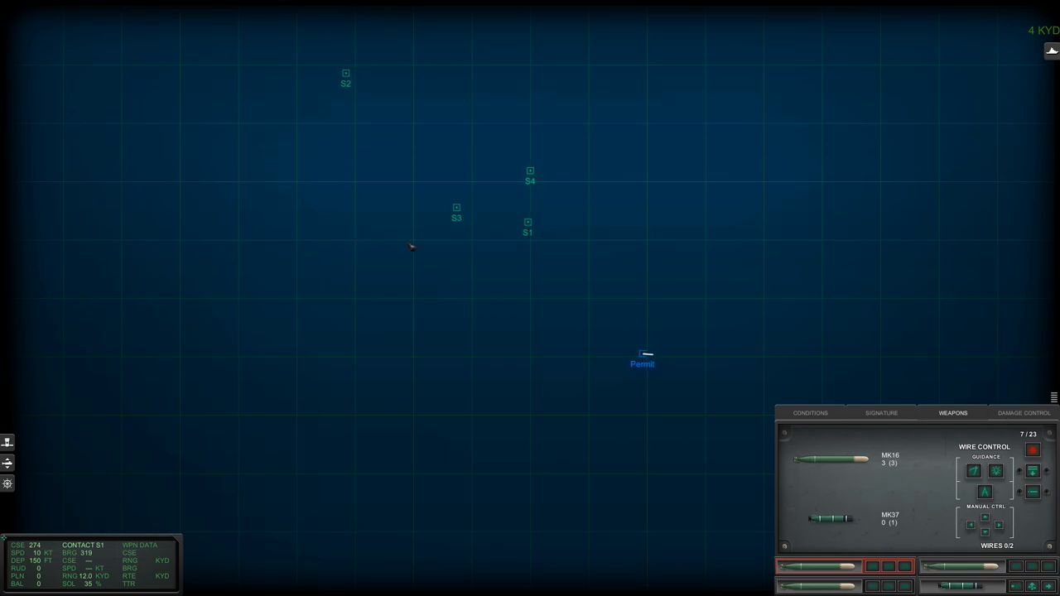
pyautogui.moveTo(559, 211)
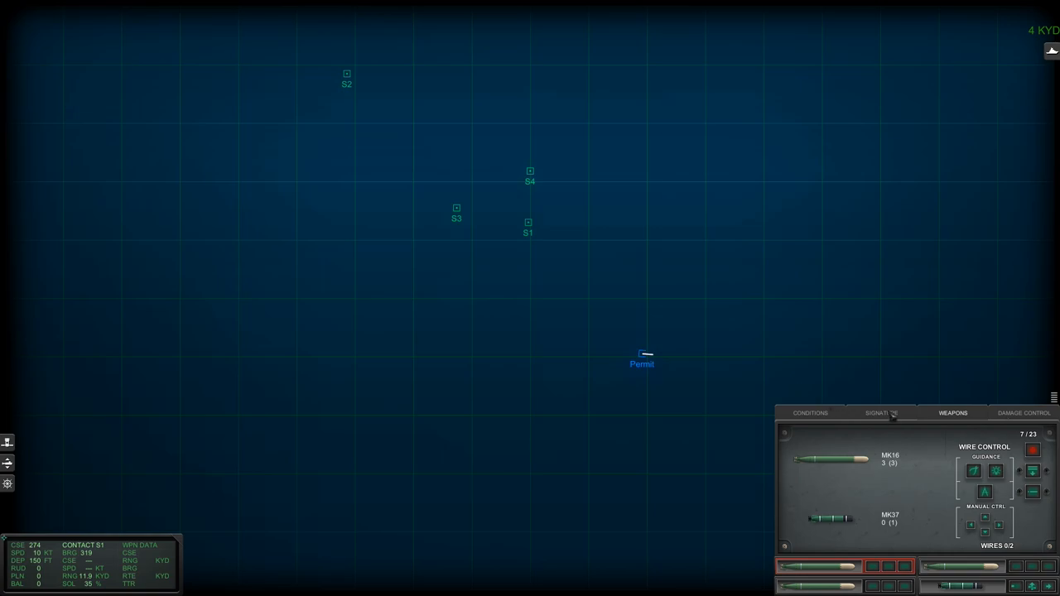
# Cycle S1's signature through candidate profiles and classify it as KASHIN DDG.
pyautogui.click(881, 413)
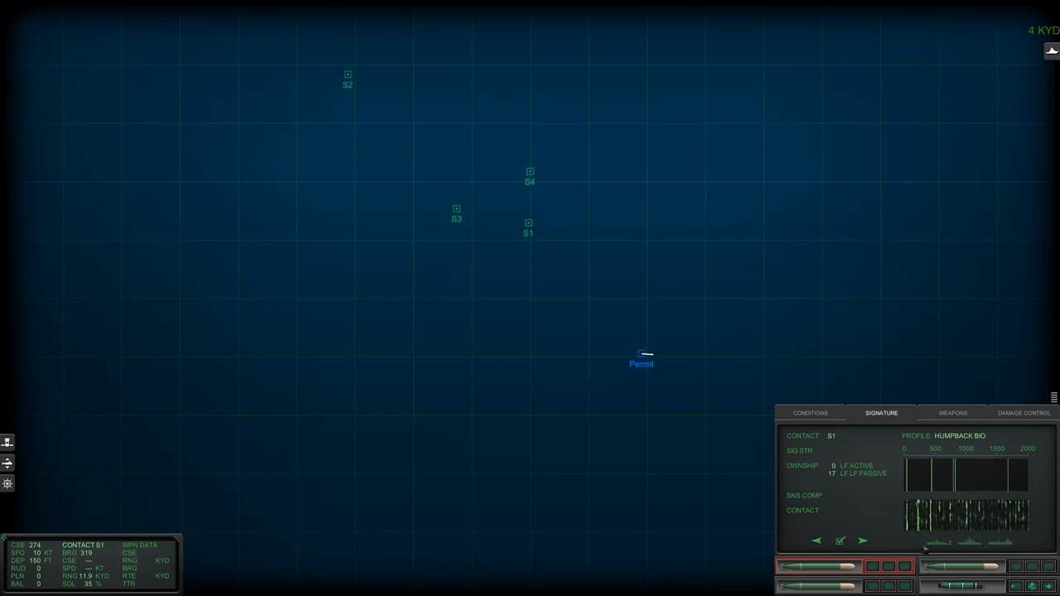
pyautogui.click(863, 542)
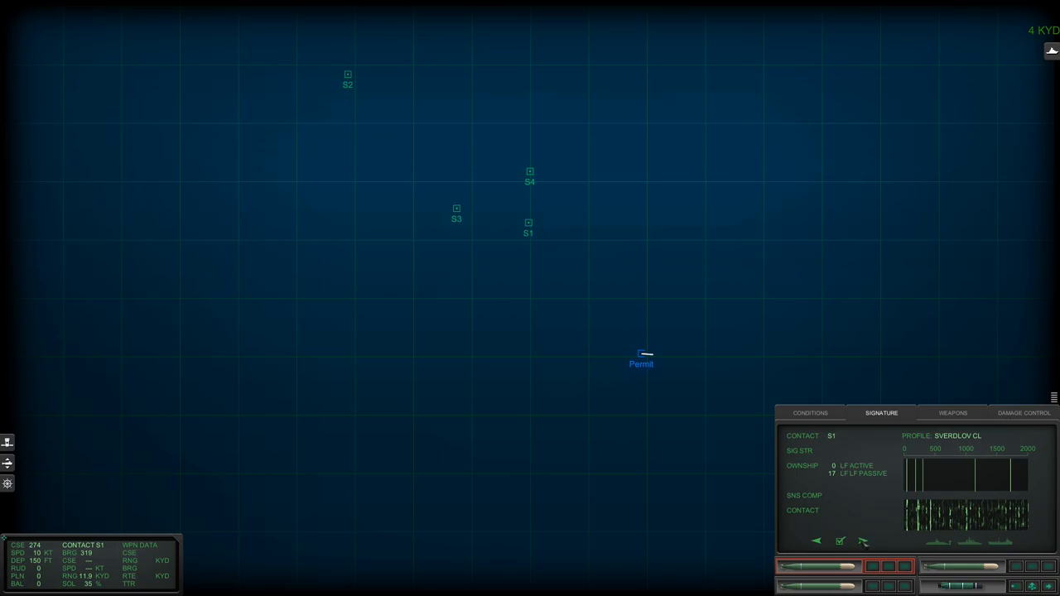
pyautogui.click(864, 542)
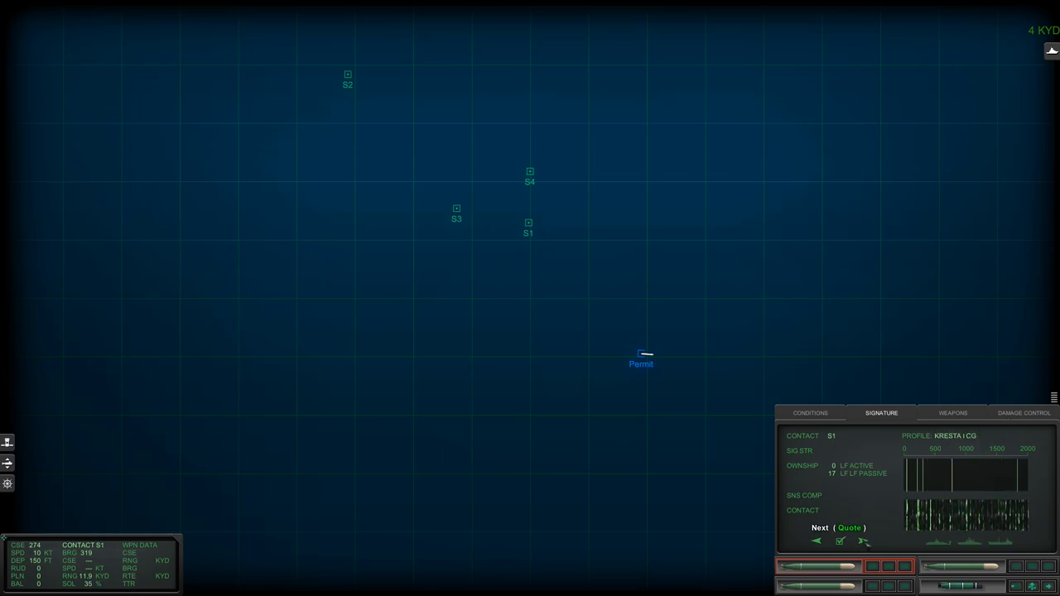
pyautogui.click(848, 527)
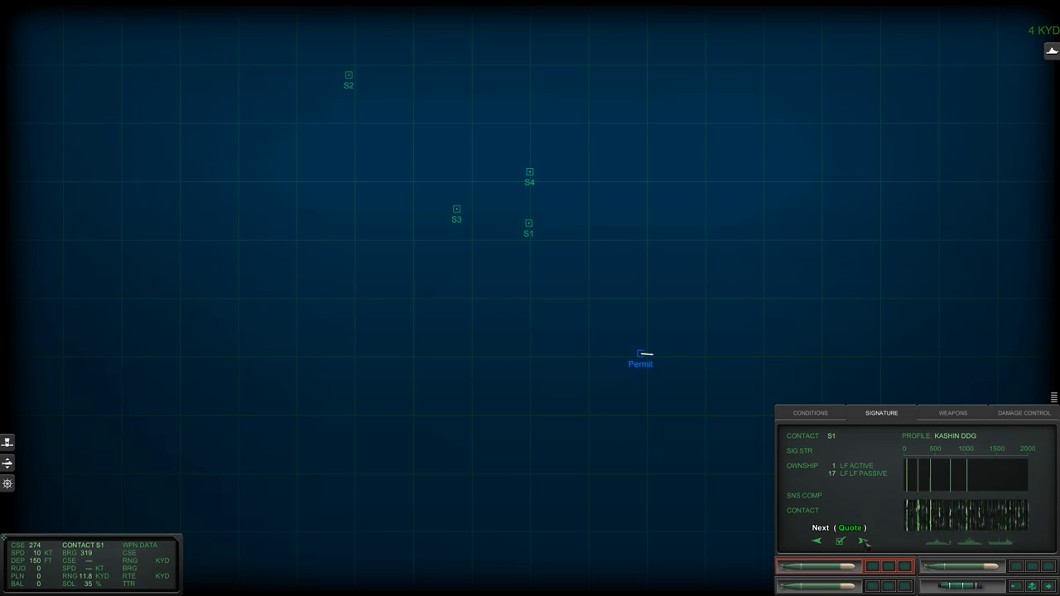
pyautogui.click(863, 540)
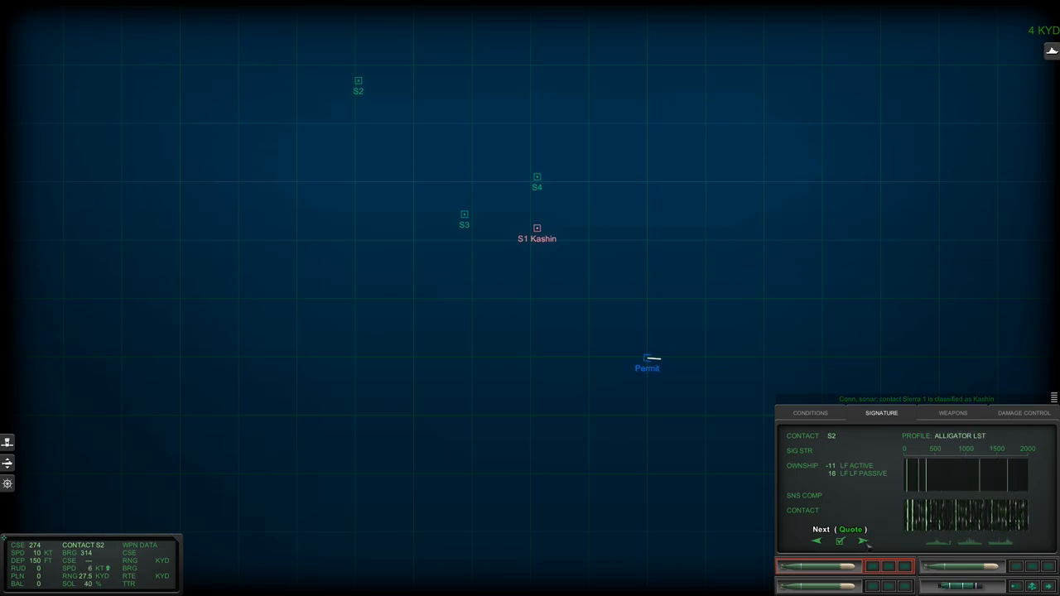
# Step S2 through profiles, classify it as ANDIZHAN M. AP, and select contact S3.
pyautogui.click(864, 541)
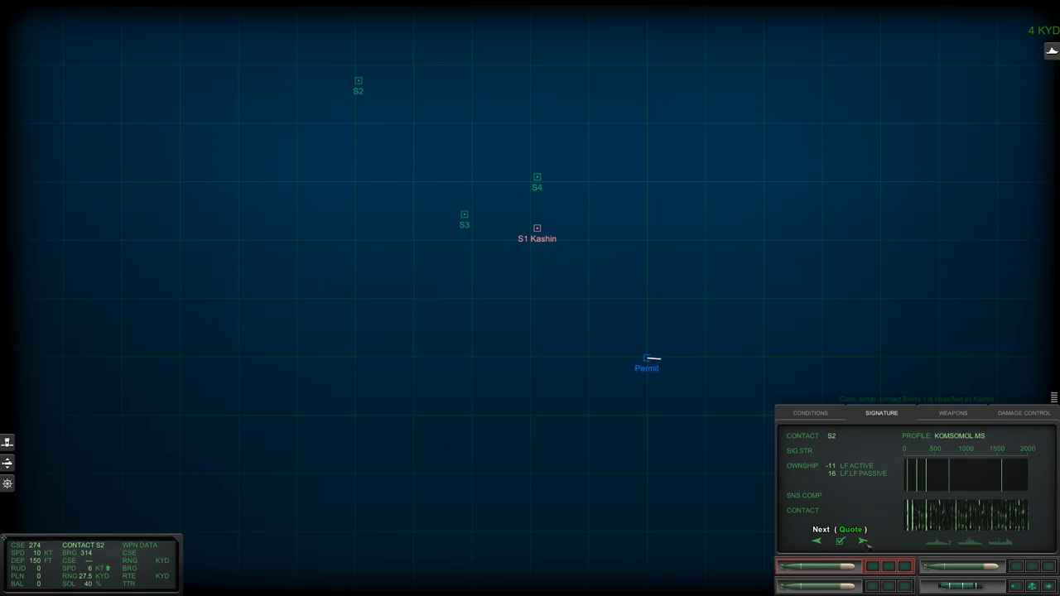
pyautogui.click(863, 542)
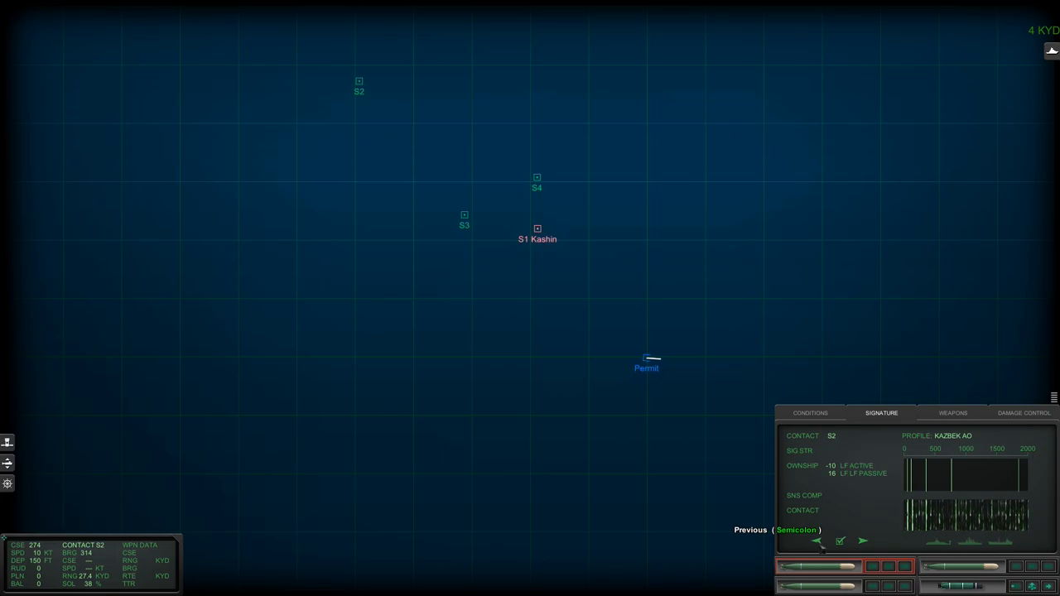
pyautogui.click(863, 542)
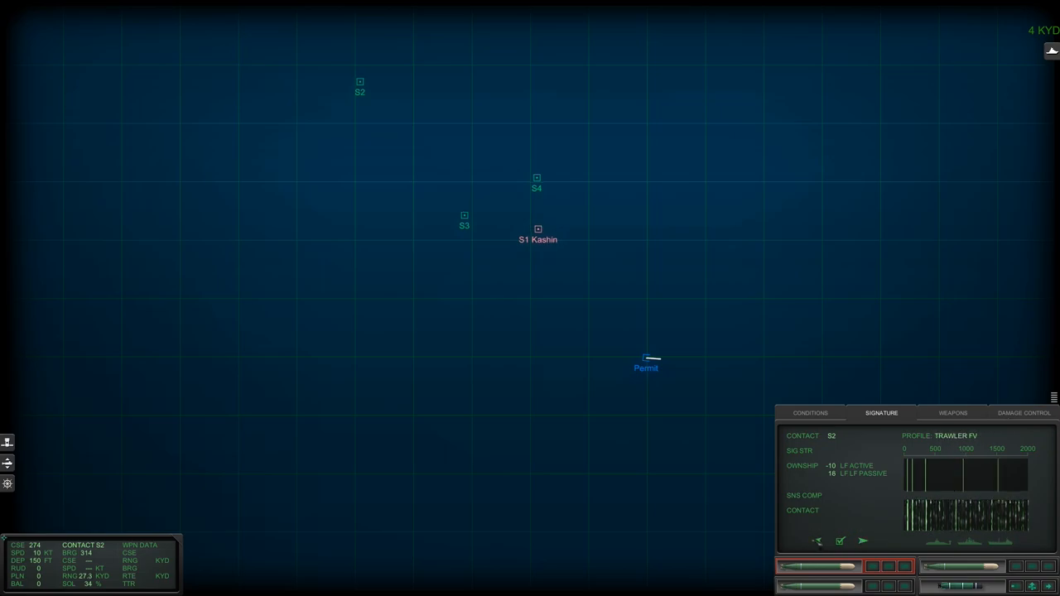
pyautogui.press('semicolon')
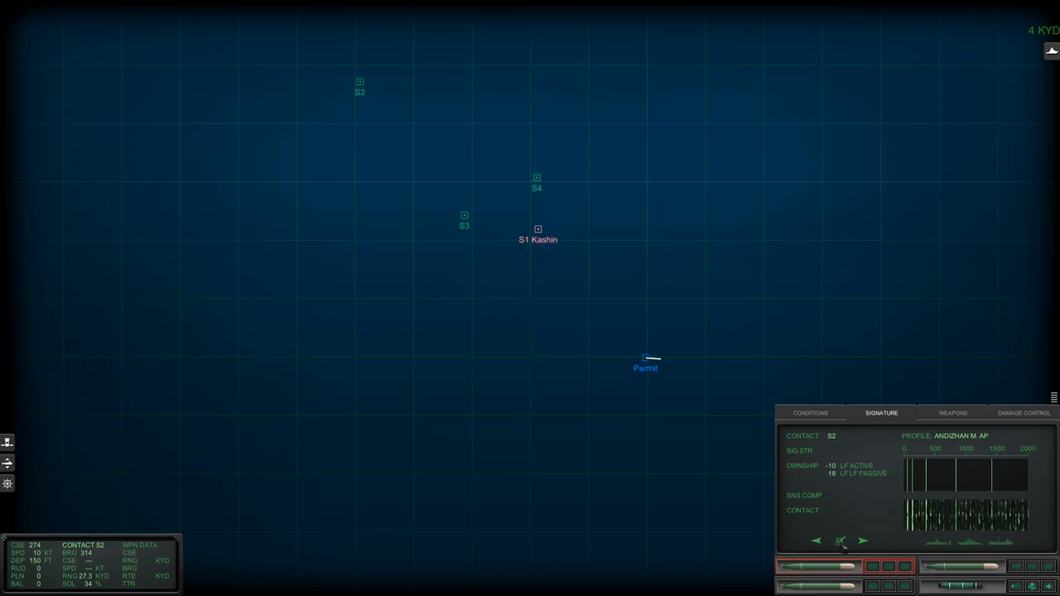
pyautogui.click(839, 541)
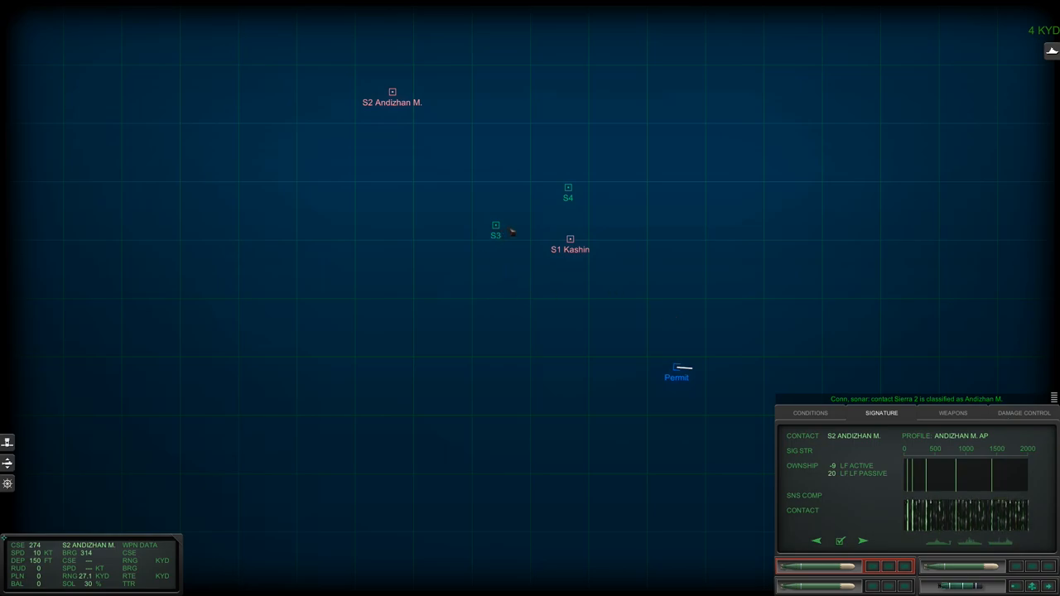
pyautogui.click(495, 229)
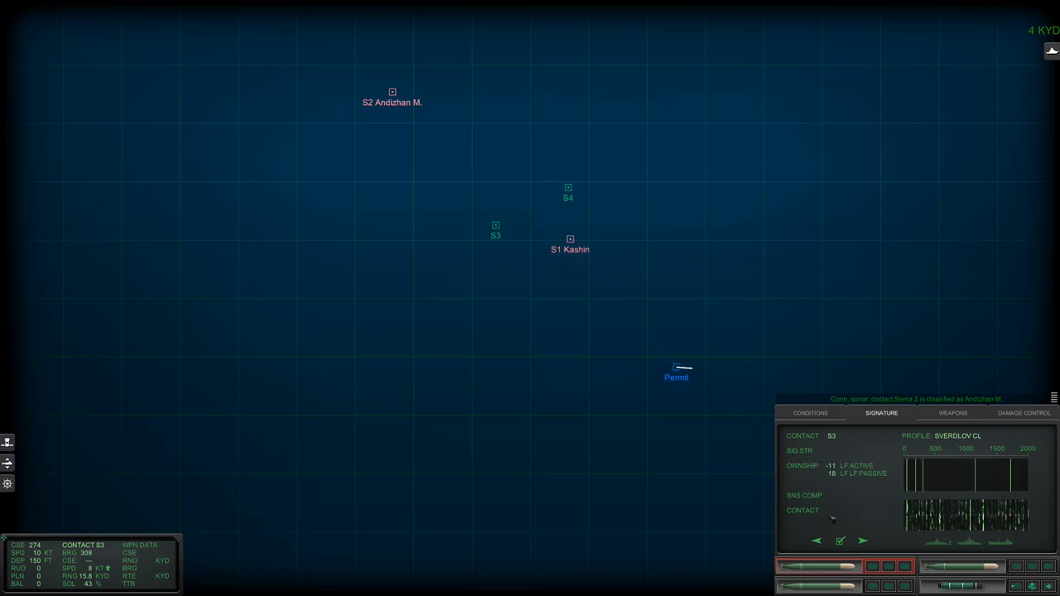
# Cycle S3 through candidate profiles, classify it as Blue Whale, and select contact S4.
pyautogui.click(862, 542)
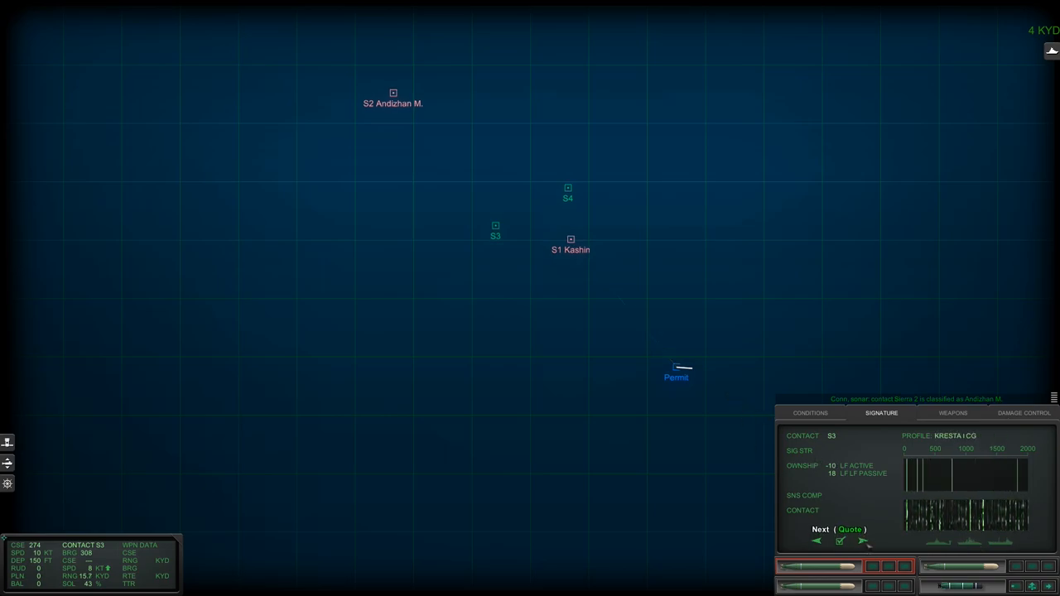
pyautogui.click(864, 540)
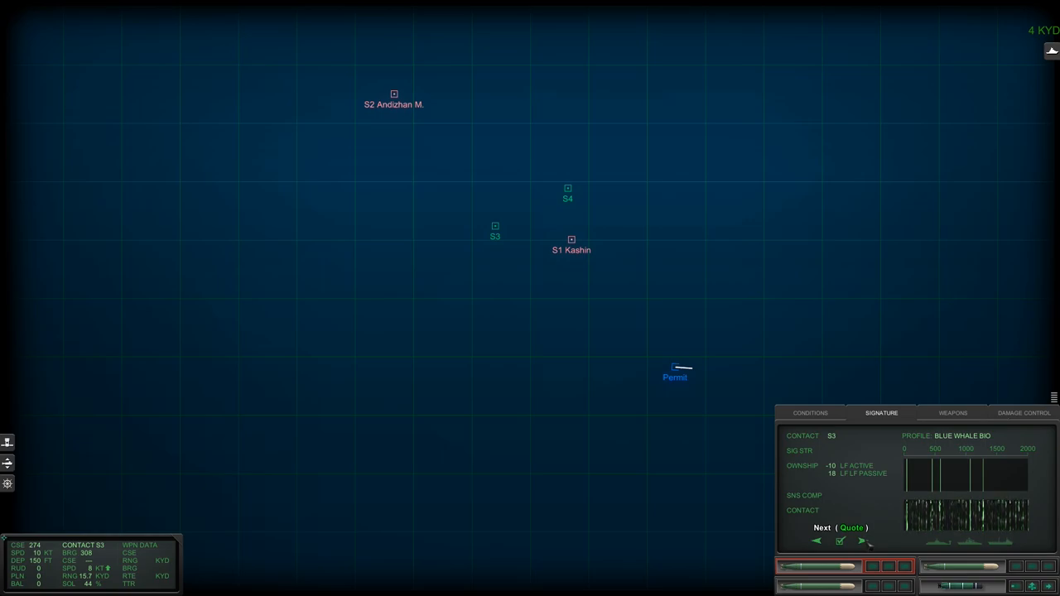
pyautogui.click(862, 541)
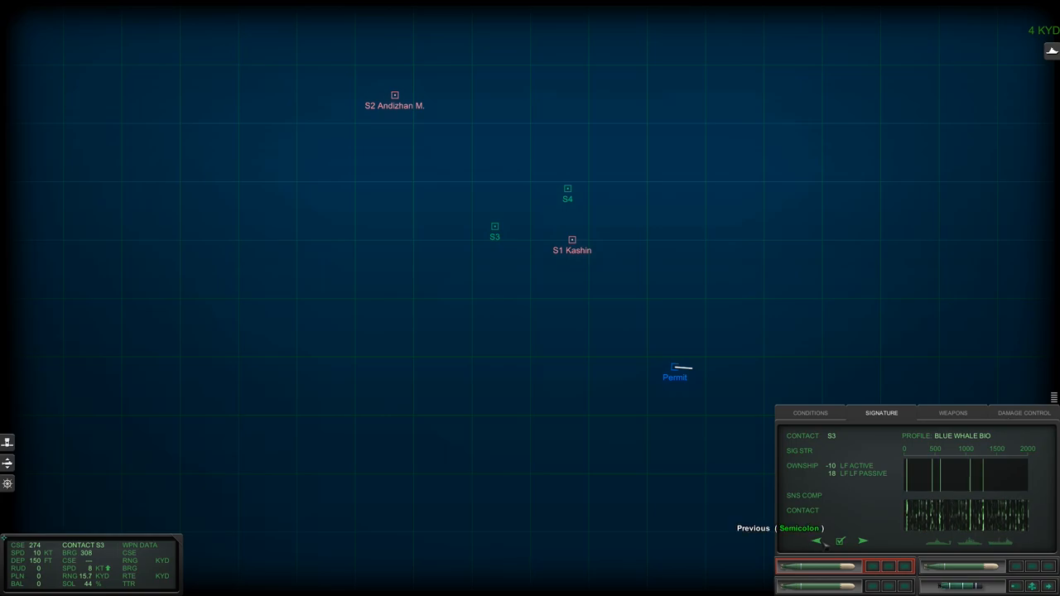
pyautogui.click(863, 540)
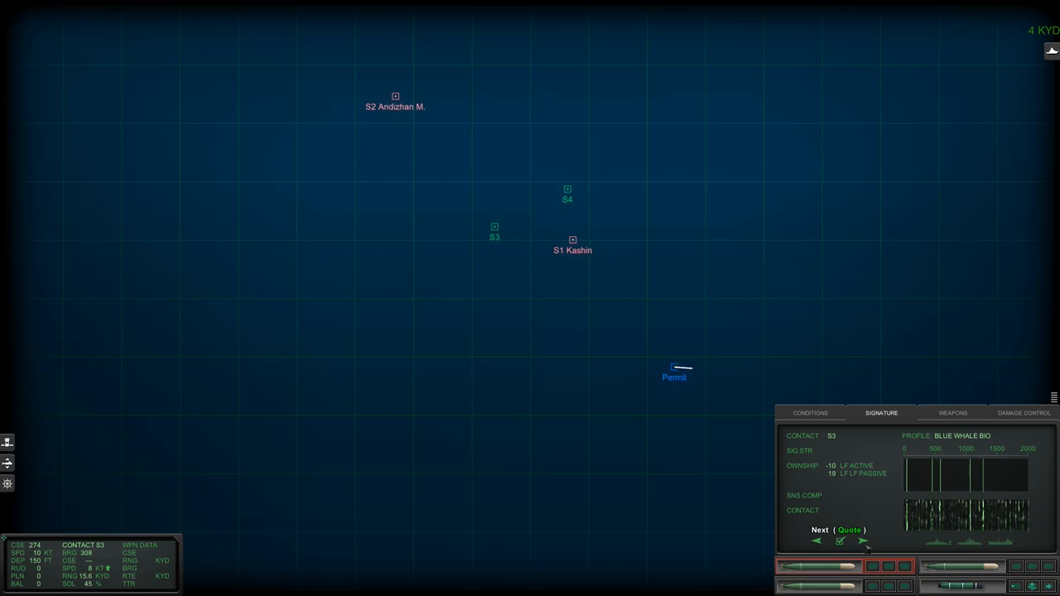
pyautogui.click(839, 542)
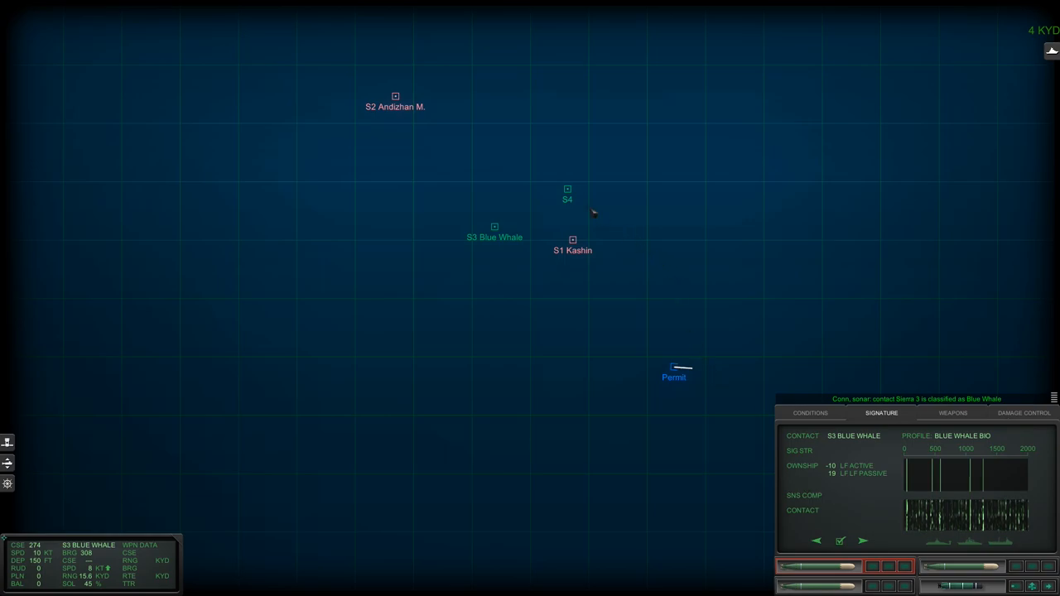
pyautogui.click(567, 194)
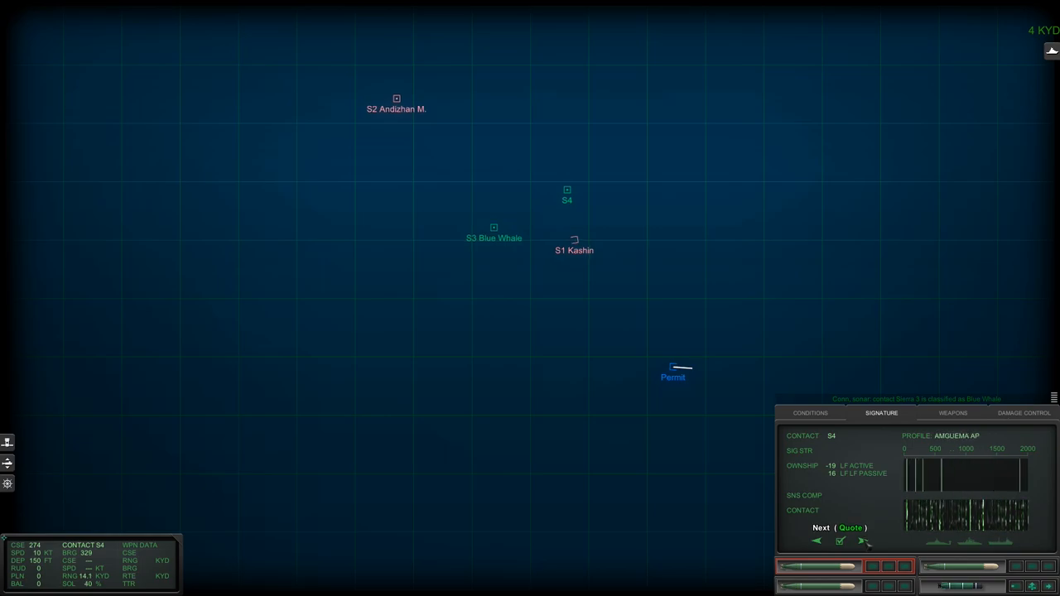
# Compare S4 with Yankee, Charlie I, Don and Merchant profiles, ending on Blue Whale Bio.
pyautogui.click(863, 541)
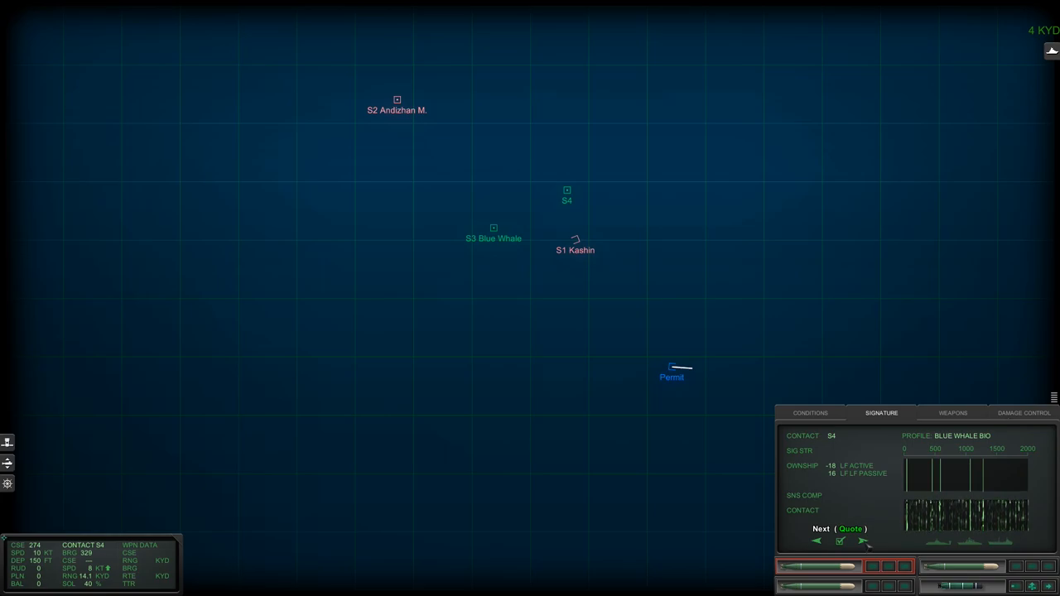
pyautogui.click(850, 529)
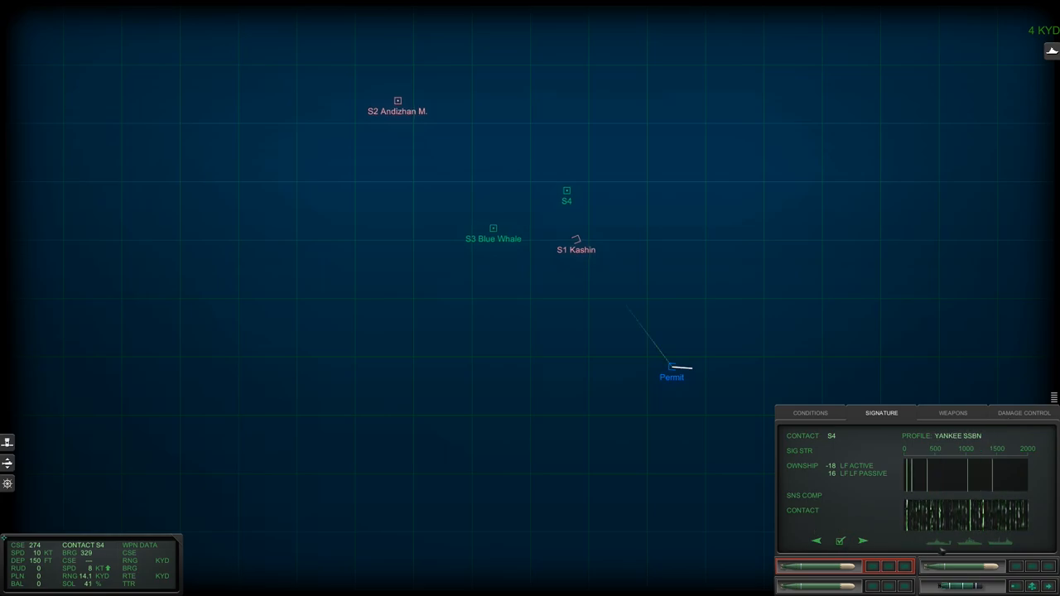
pyautogui.click(863, 541)
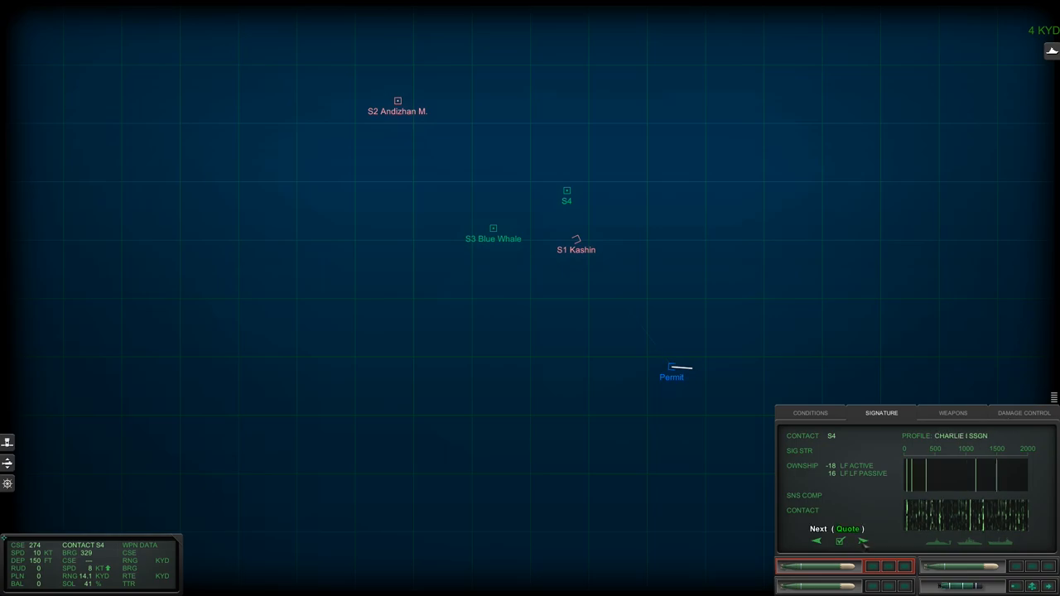
pyautogui.click(863, 541)
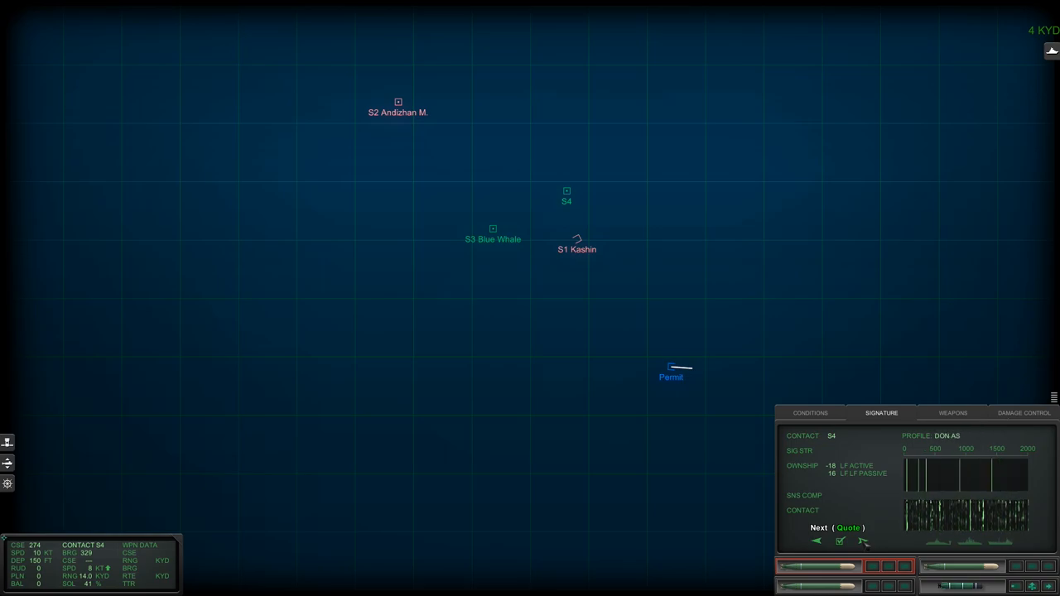
pyautogui.click(849, 527)
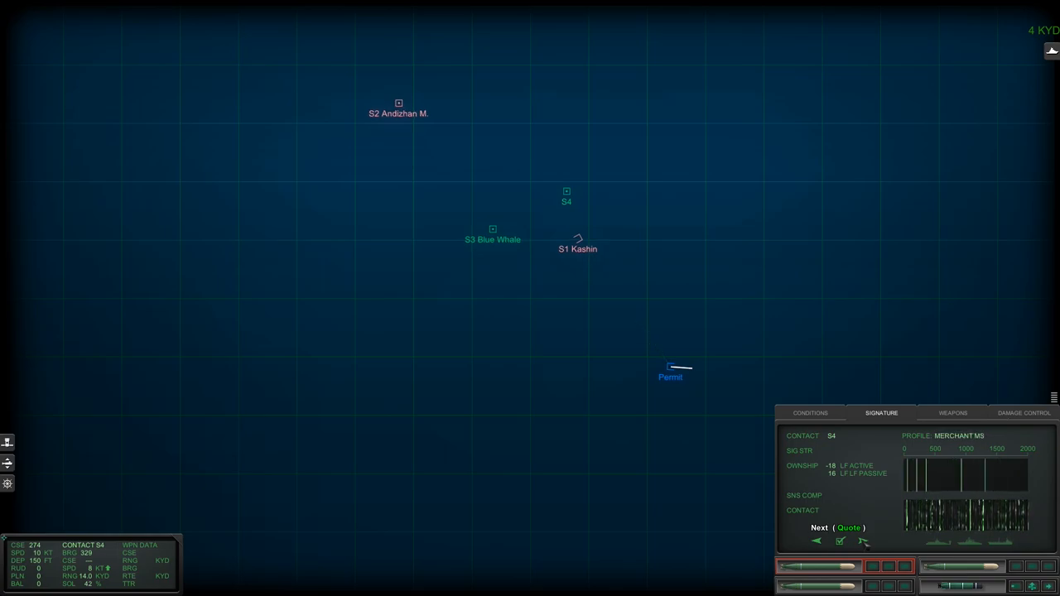
pyautogui.click(820, 527)
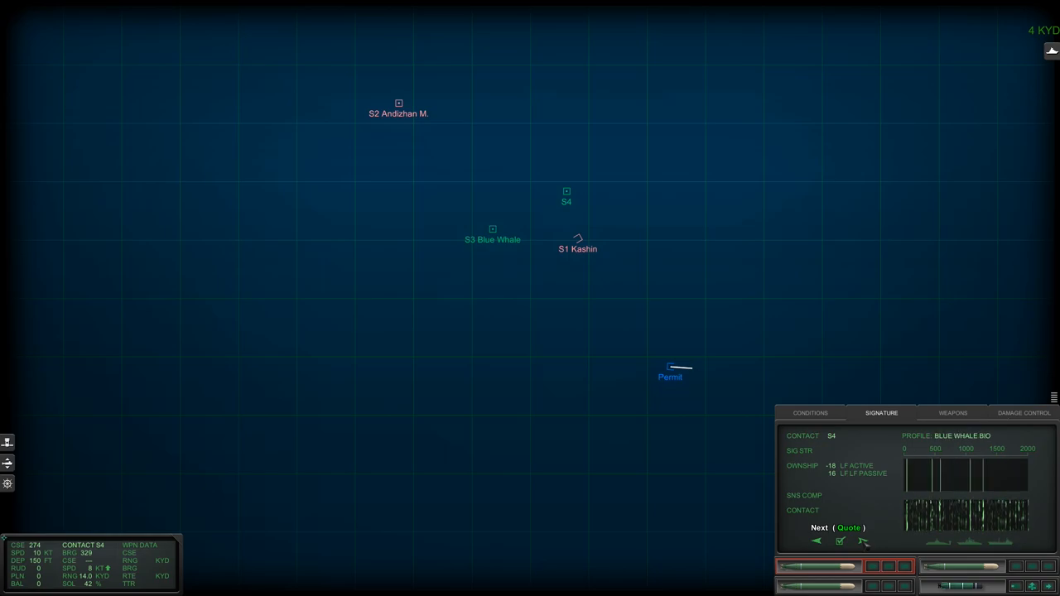
pyautogui.click(847, 528)
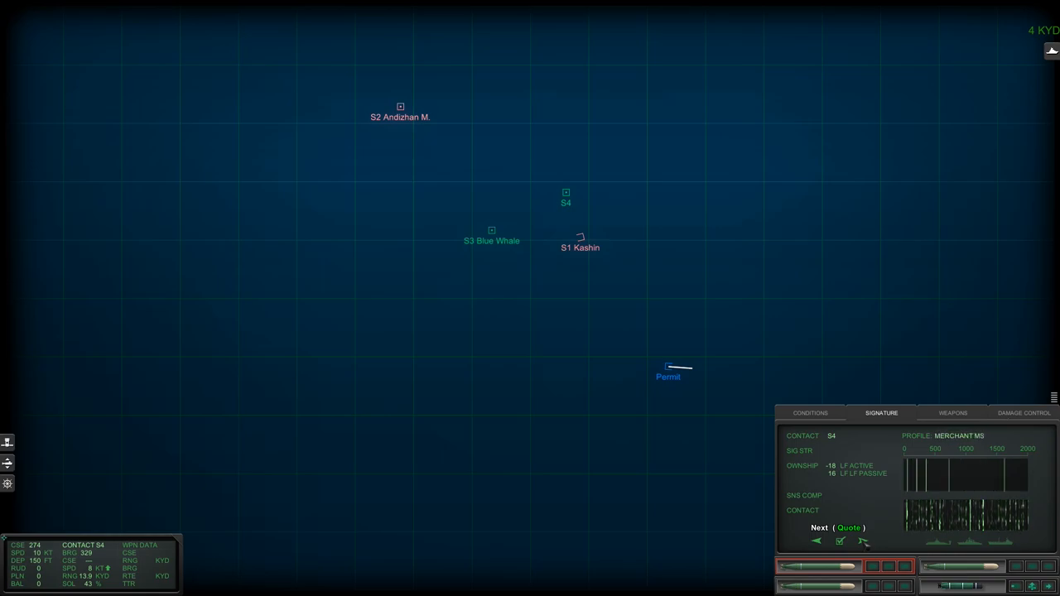
pyautogui.click(848, 527)
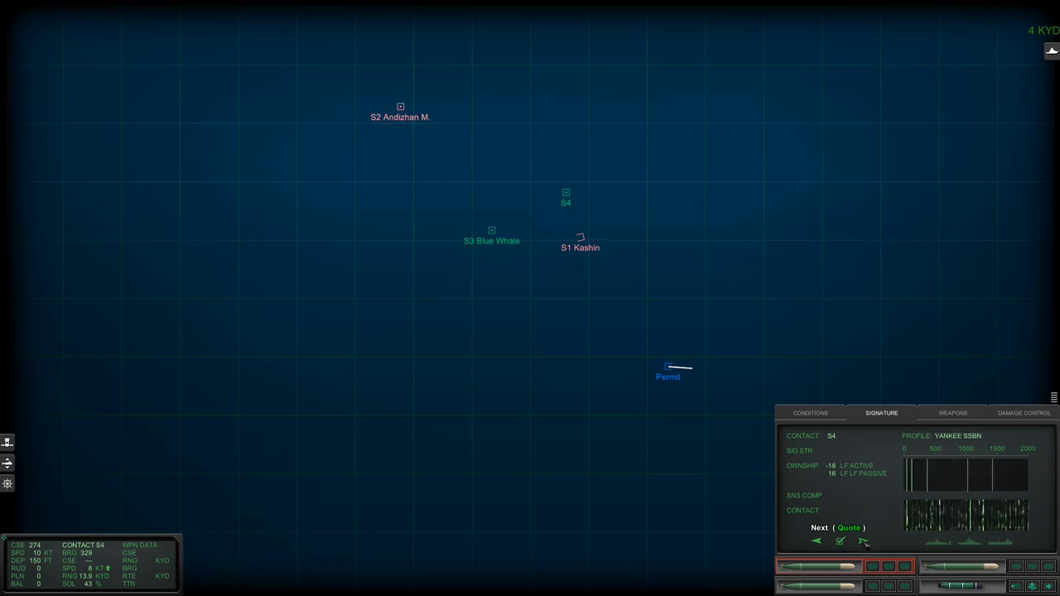
pyautogui.click(849, 528)
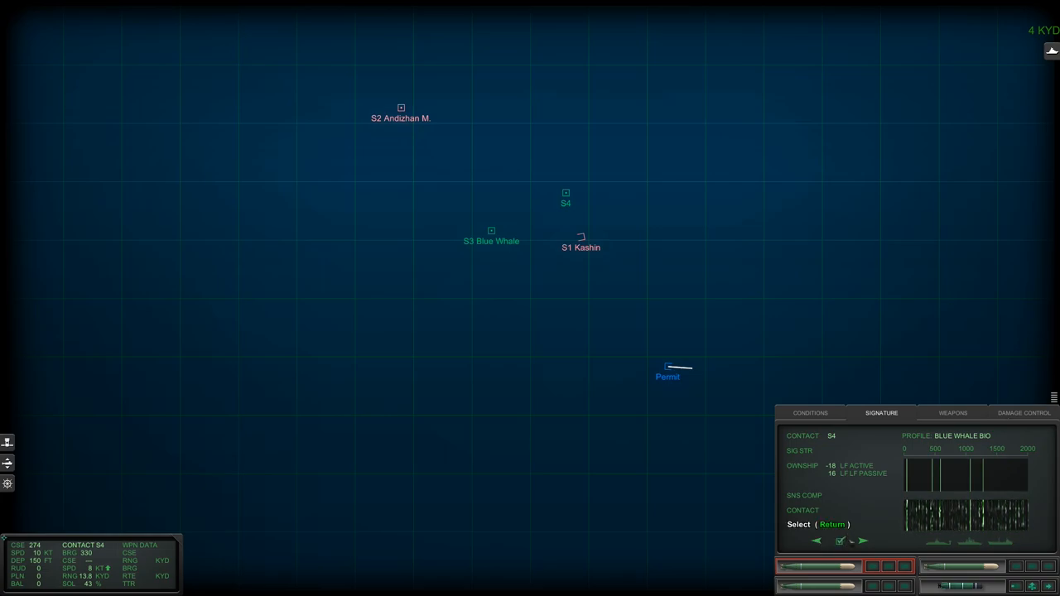
# Classify S4 as Blue Whale and bring up S1's Kashin DDG signature.
pyautogui.click(839, 541)
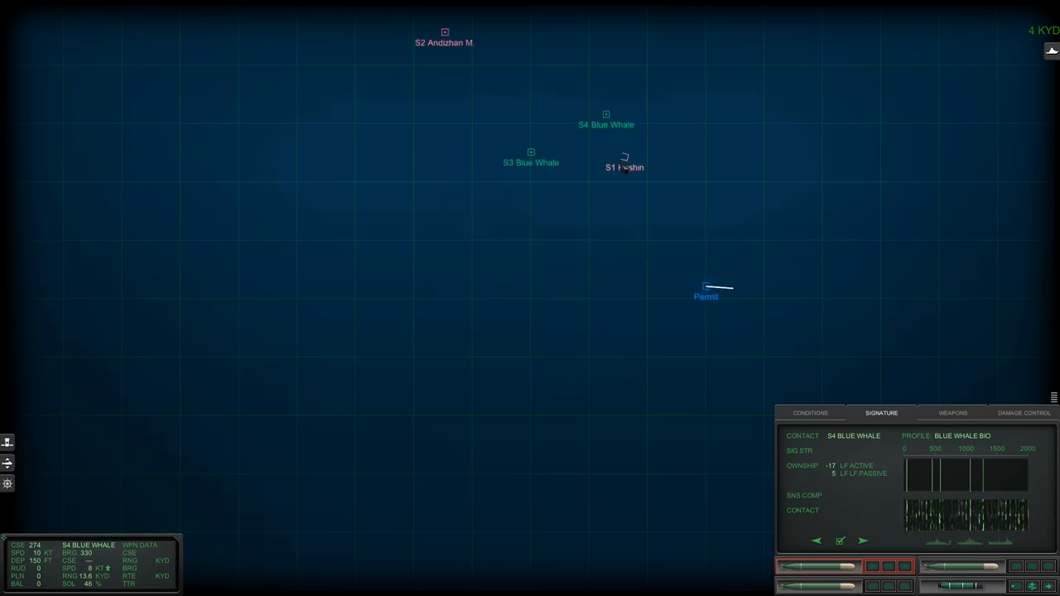
pyautogui.click(625, 162)
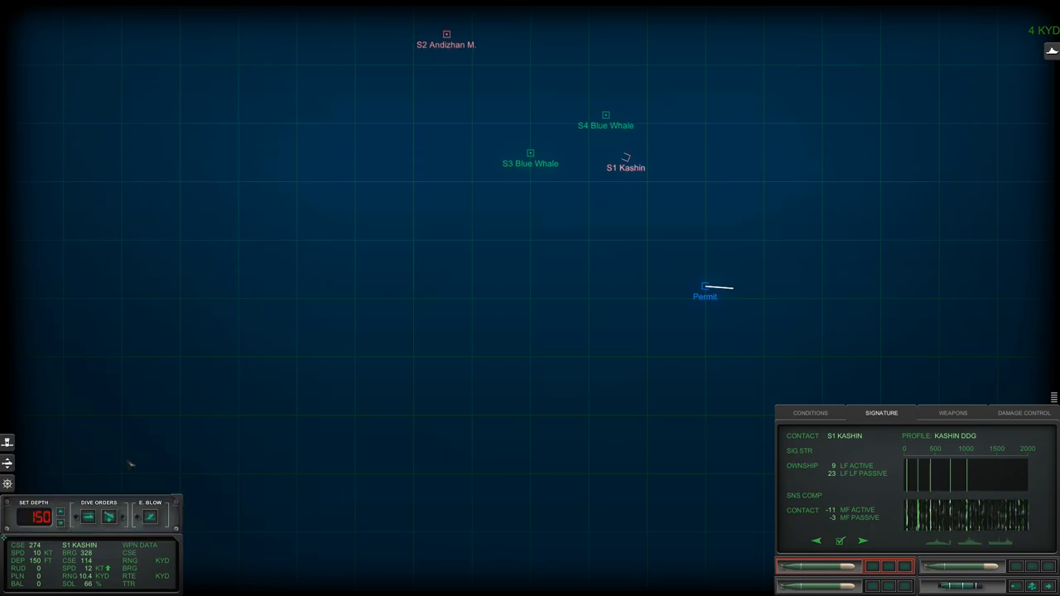
# Show sea conditions: ambient noise 81 dB with a strong duct and layer.
pyautogui.click(810, 413)
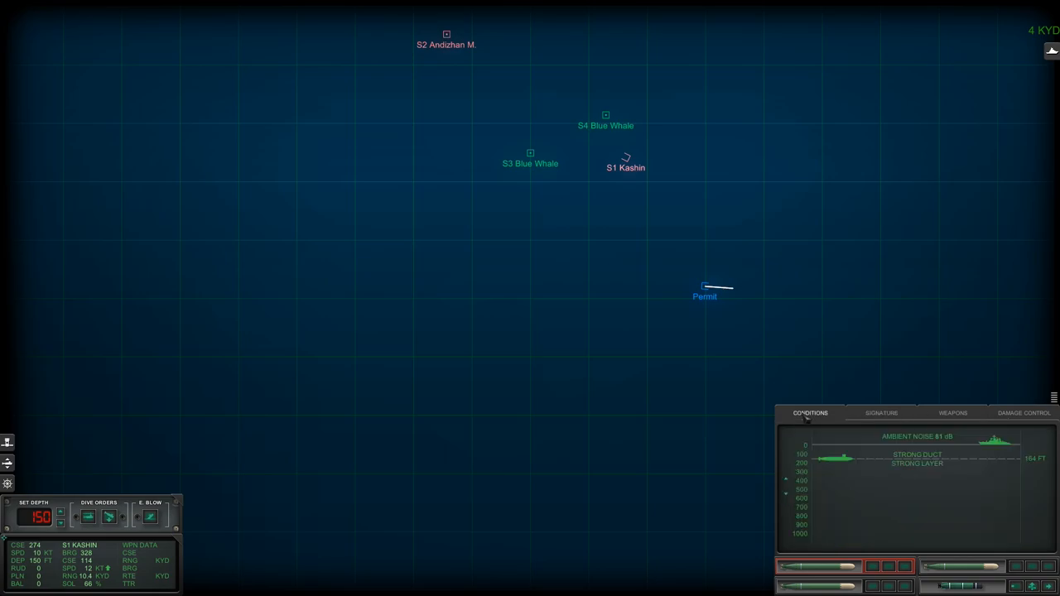
pyautogui.moveTo(808, 418)
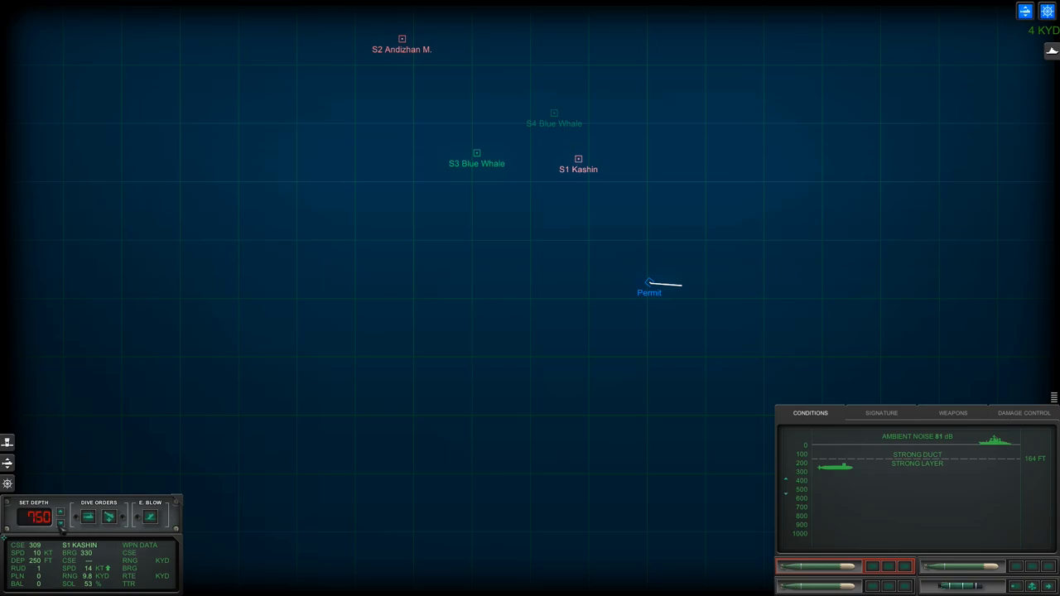
# Open the blue whale contact's BIO reference card from the tactical map.
pyautogui.click(68, 523)
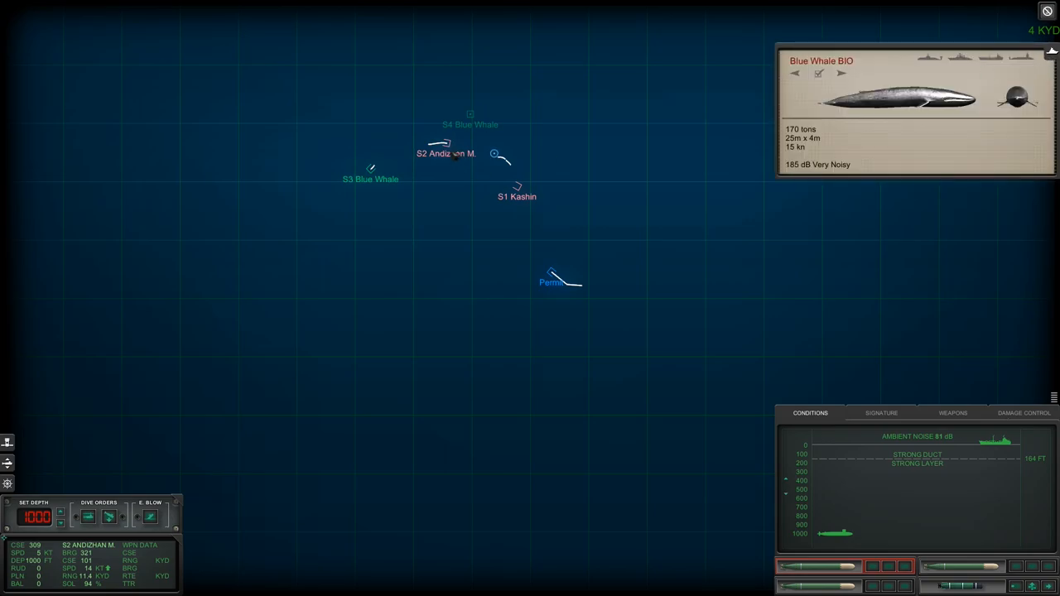
# View the S2 Andizhan M. profile card, then track S1 Kashin at 5.3 kyd.
pyautogui.click(445, 154)
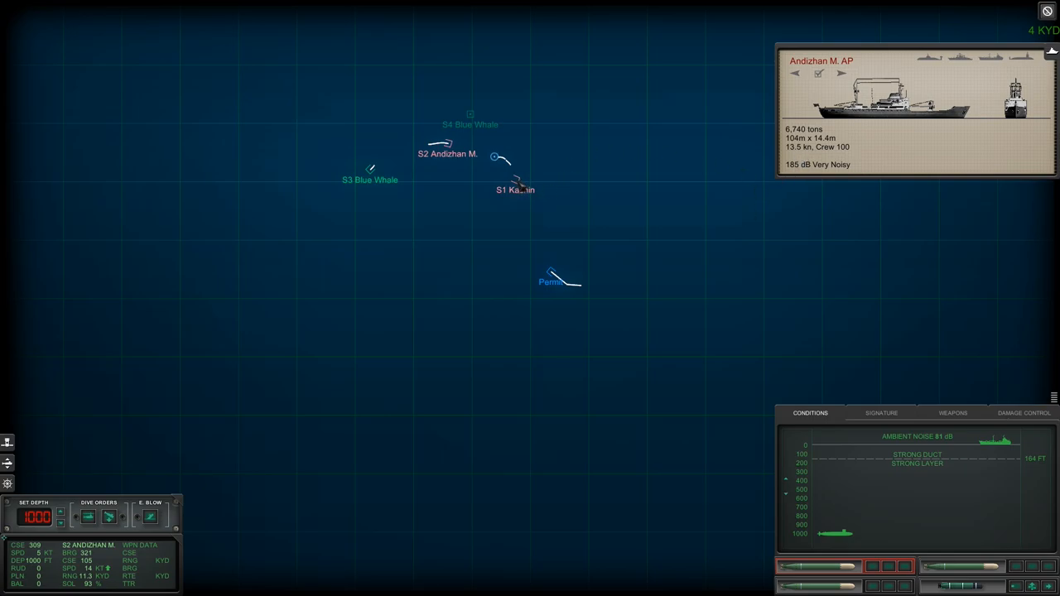
pyautogui.click(515, 186)
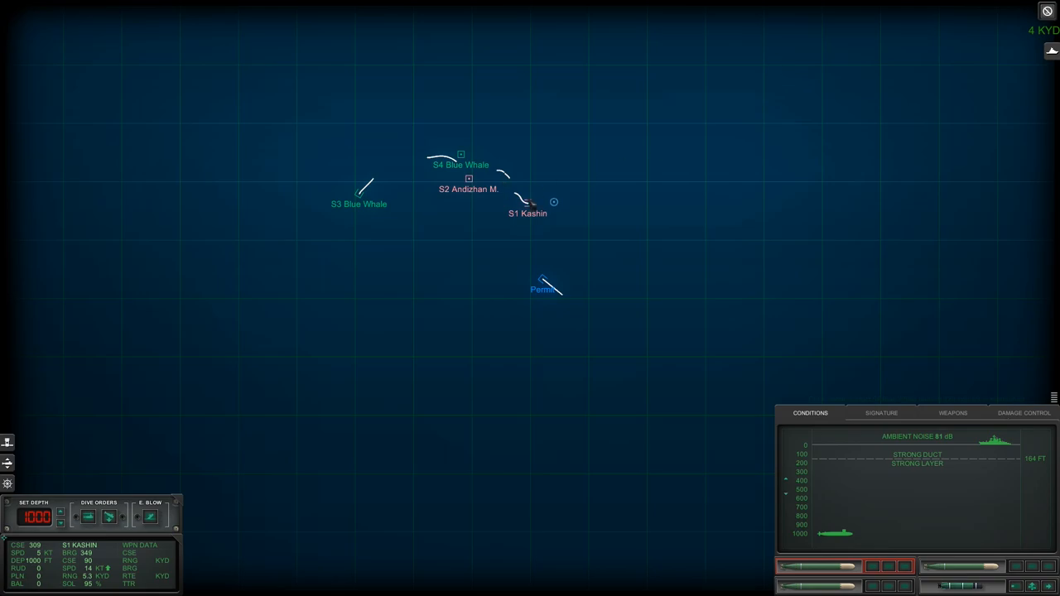
# Show the Kashin's acoustic signature, then switch tracking to the Andizhan M. S2.
pyautogui.click(881, 413)
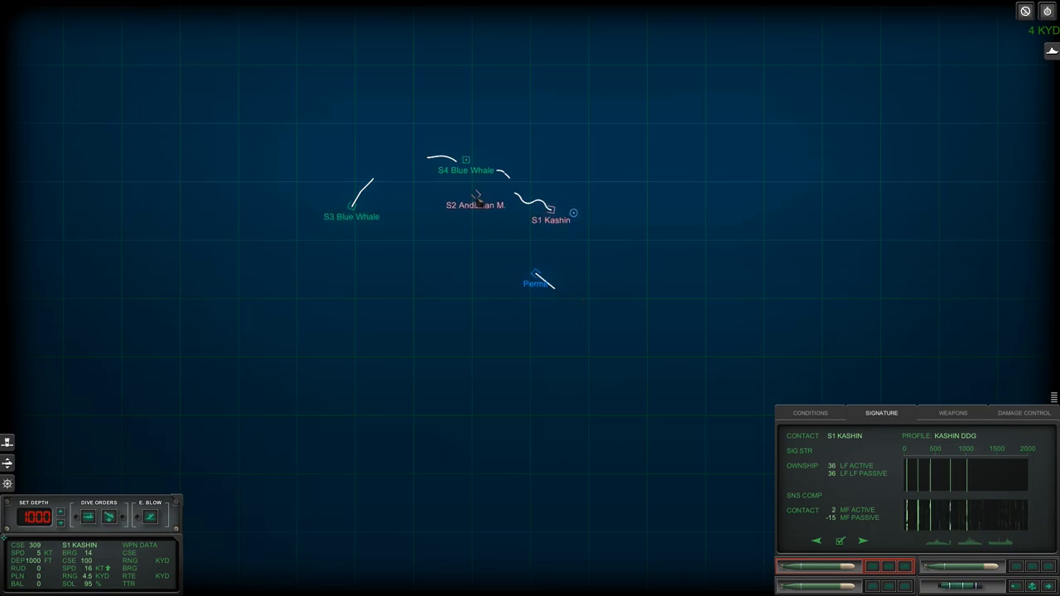
pyautogui.click(476, 199)
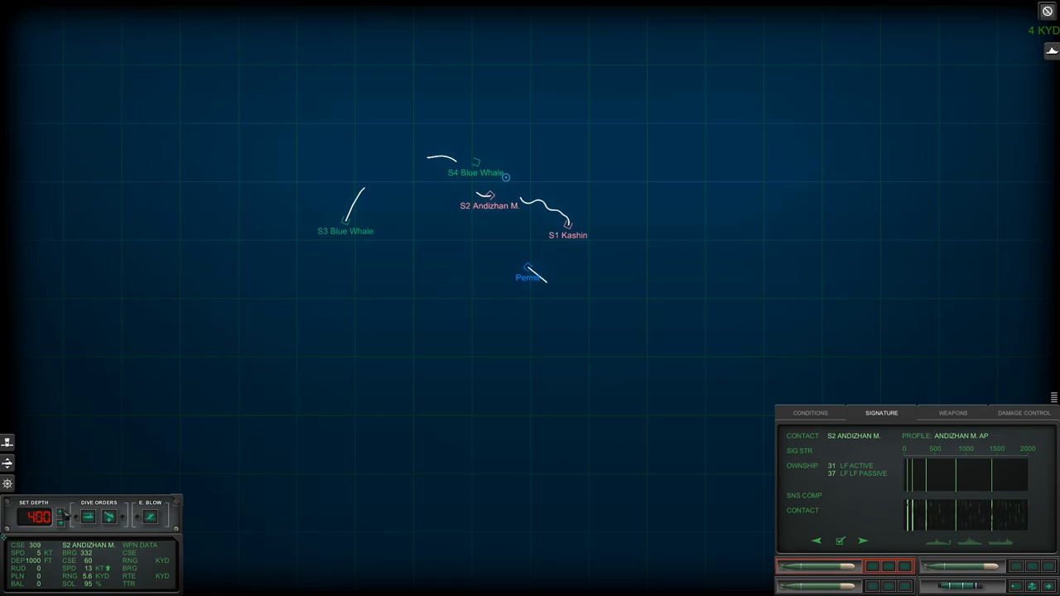
# Set Permit's depth to 200 ft and speed up to 21 knots, keeping S2 Andizhan M. selected.
pyautogui.click(61, 512)
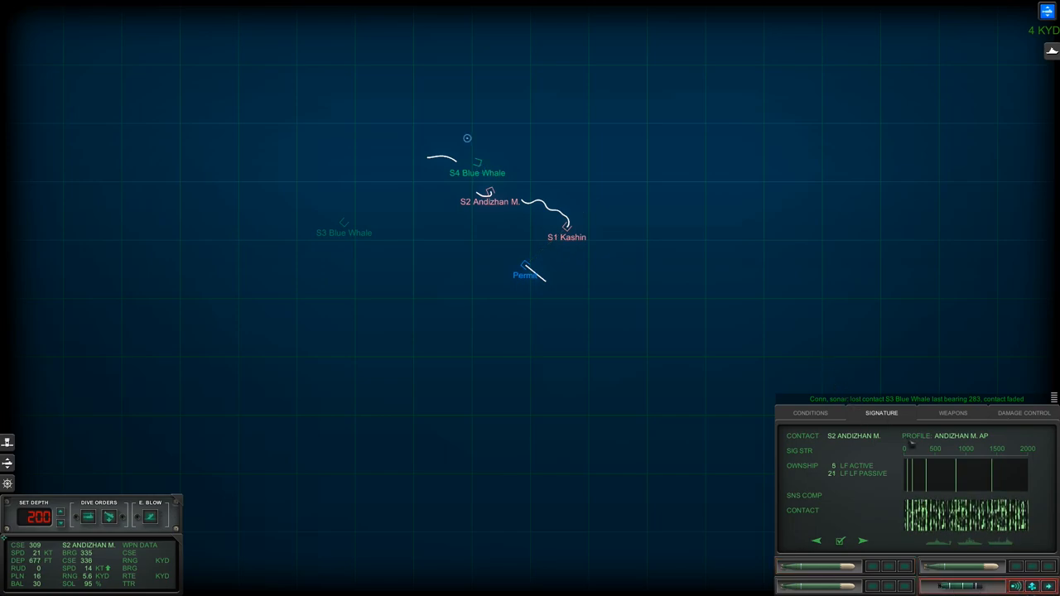
pyautogui.moveTo(745, 309)
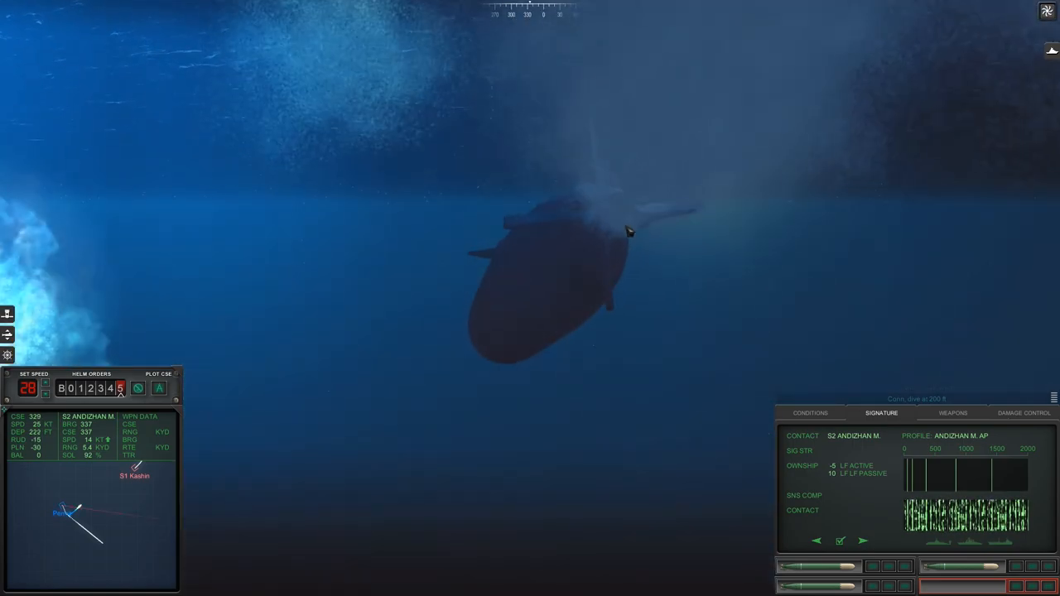
pyautogui.click(1023, 412)
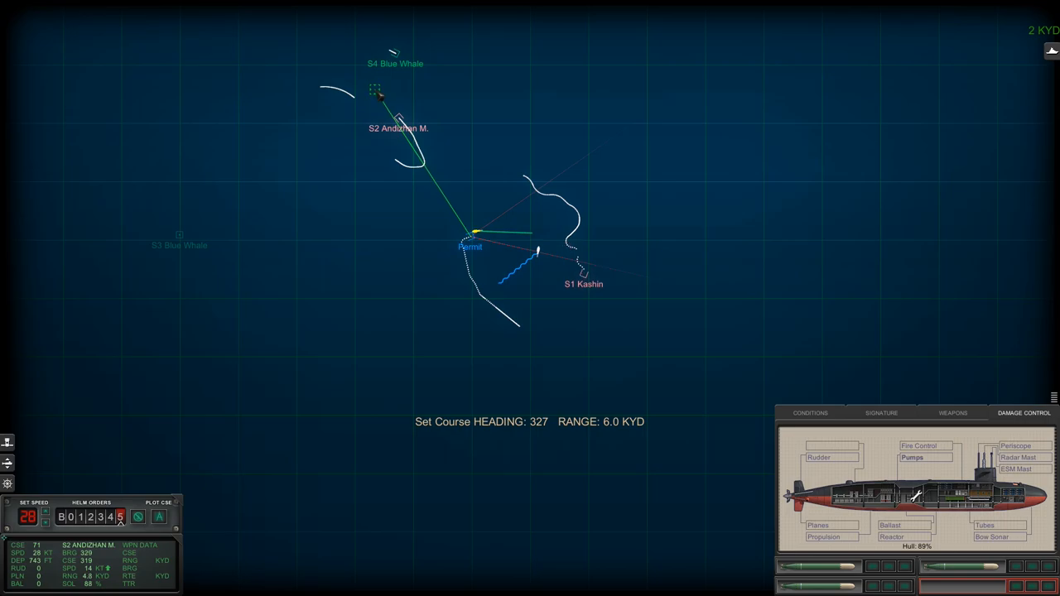
# Level Permit at 200 ft, review the torpedo loadout, order all stop, and show Conditions.
pyautogui.click(158, 515)
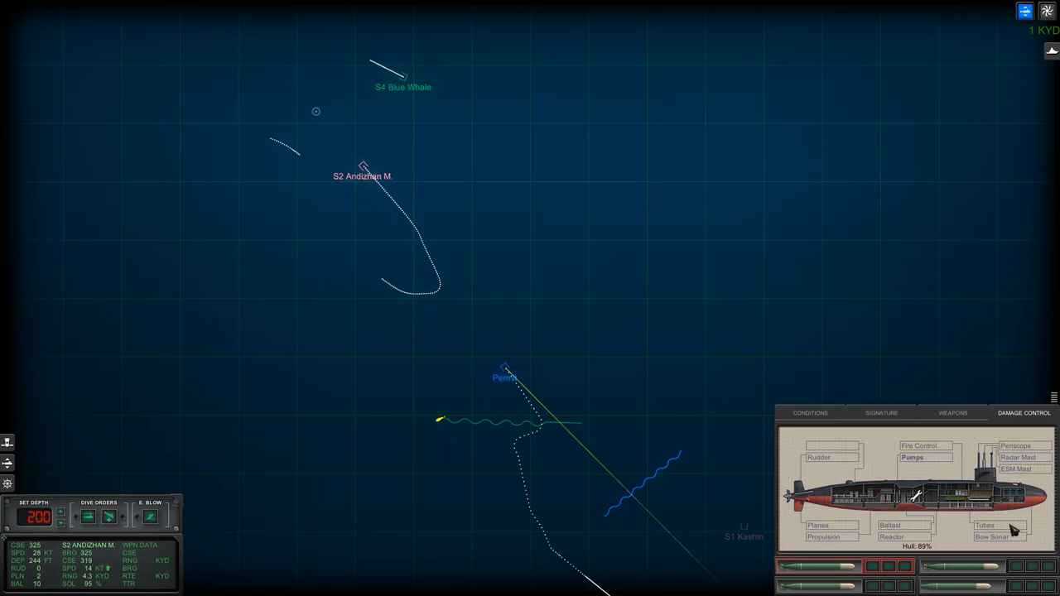
pyautogui.click(952, 412)
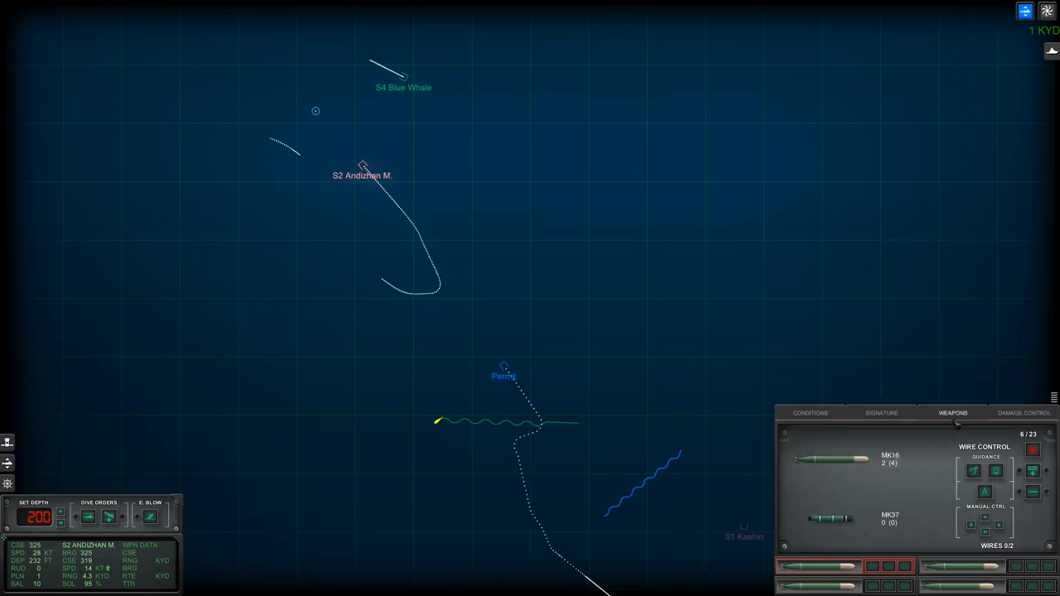
pyautogui.click(810, 412)
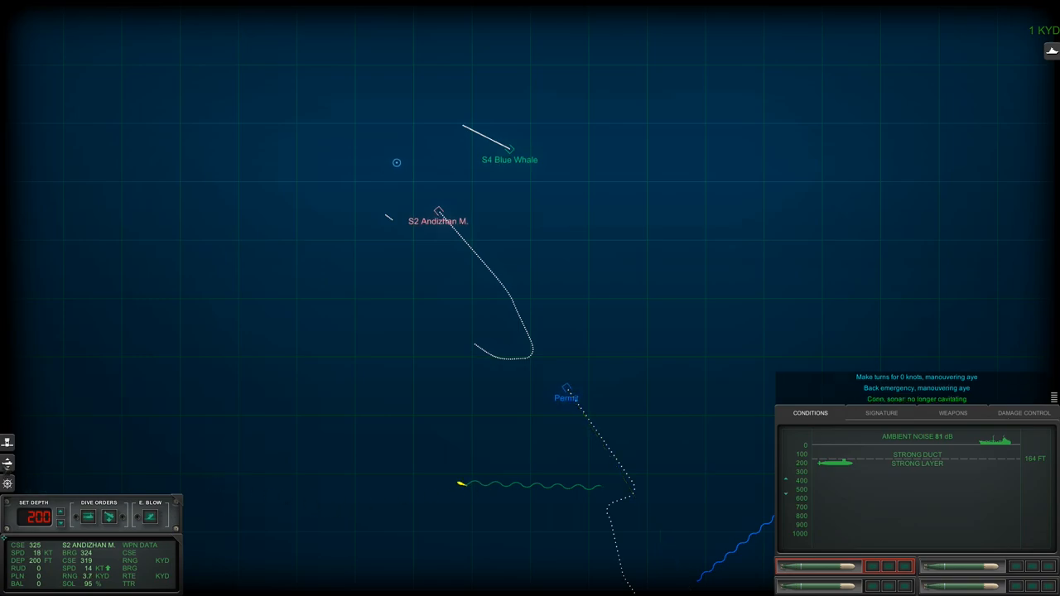
# Order slow ahead so Permit makes turns for 6 knots after the emergency stop.
pyautogui.click(7, 463)
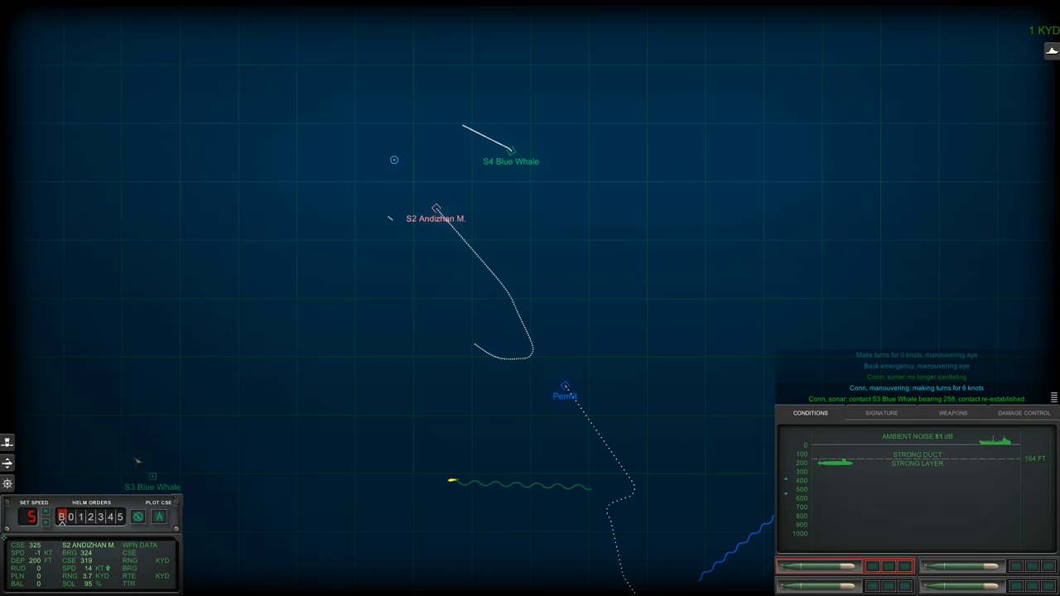
pyautogui.click(80, 516)
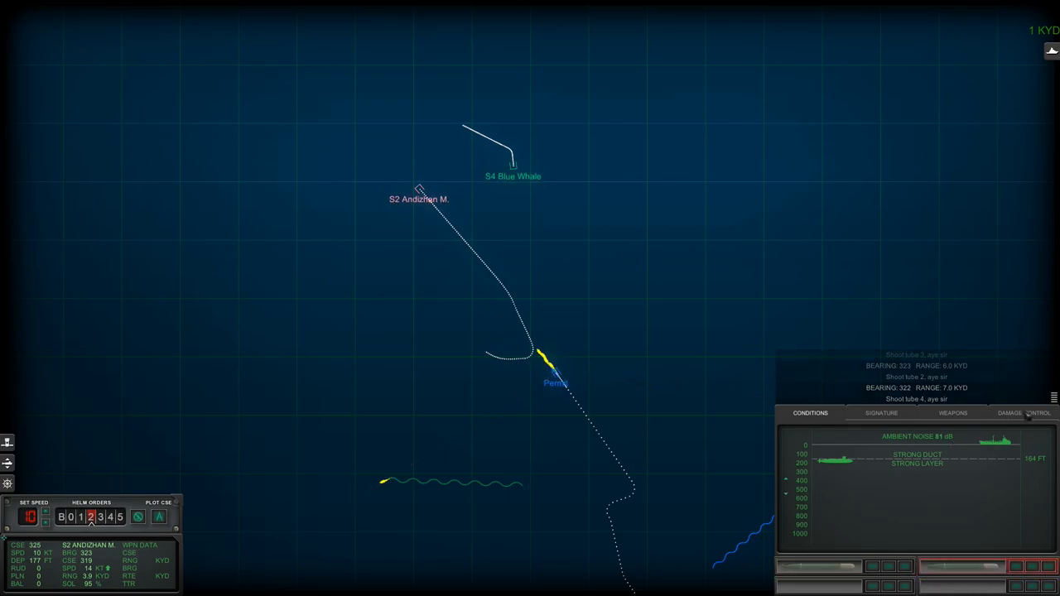
# Fire tubes 3, 2 and 4 at S2 Andizhan M.
pyautogui.click(952, 412)
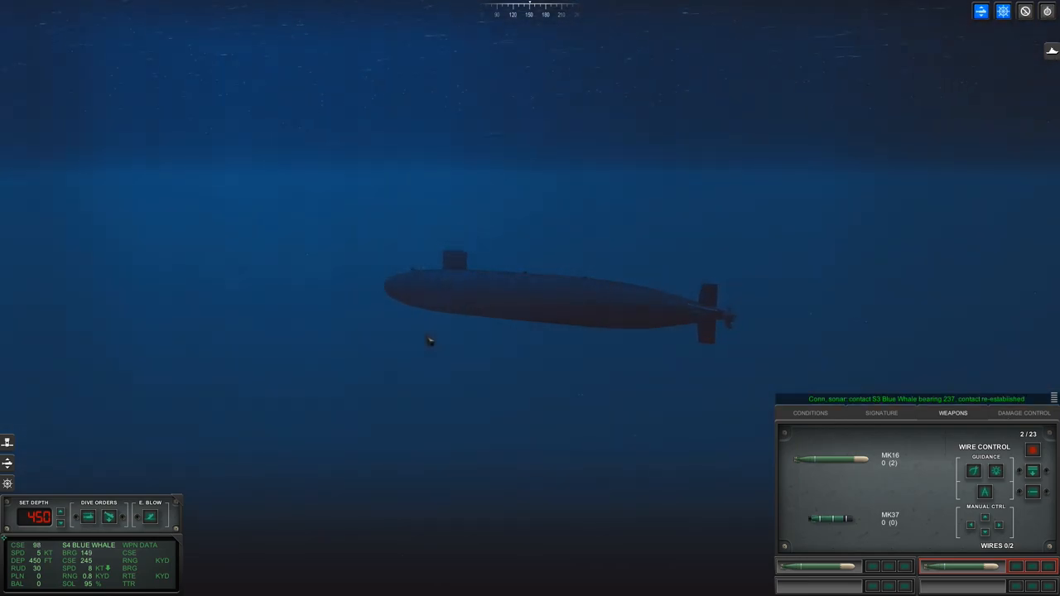
# View the Damage Control report with hull integrity at 89%, then return to Conditions.
pyautogui.click(1024, 413)
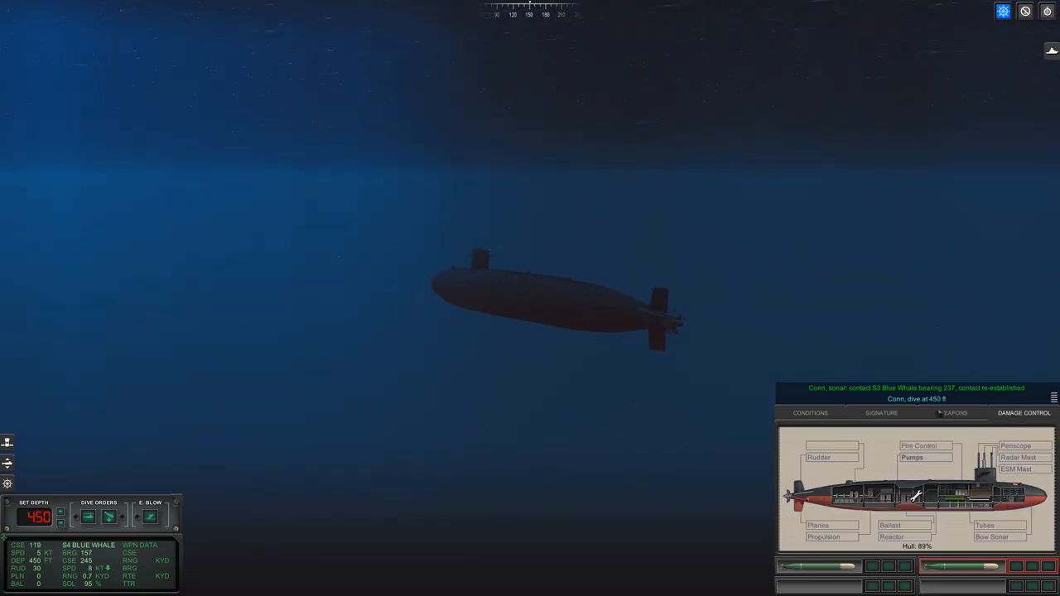
pyautogui.click(810, 413)
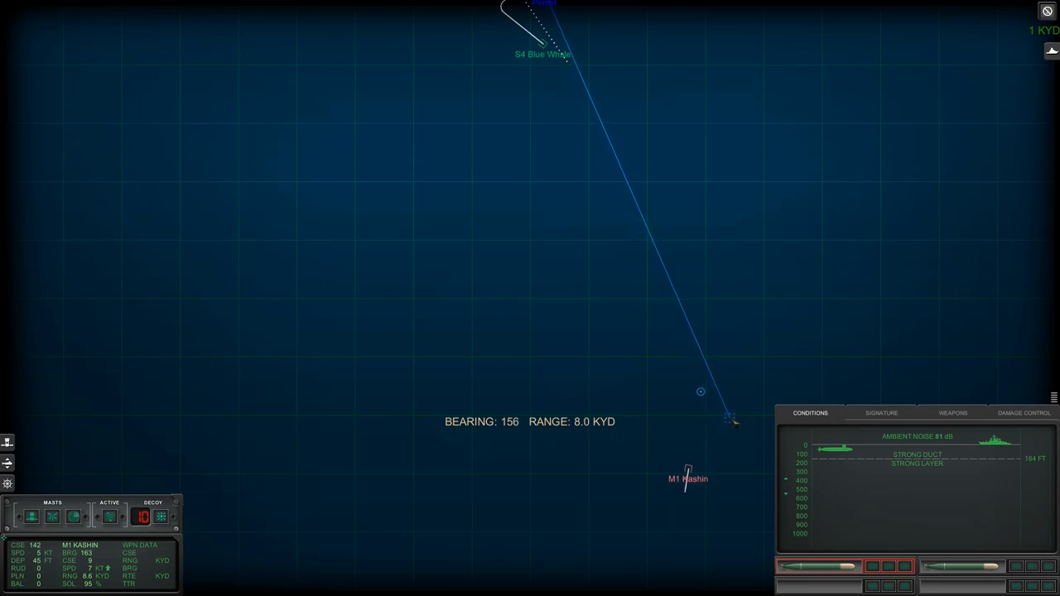
# Launch torpedoes from tubes 1 and 3 along the bearing plotted on the tactical map.
pyautogui.click(730, 418)
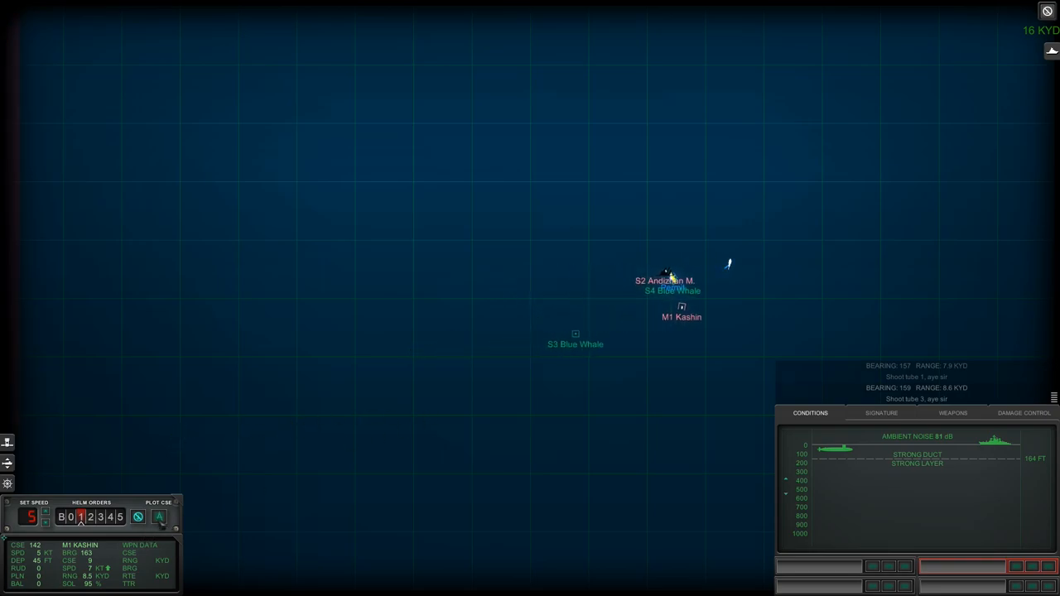
pyautogui.moveTo(666, 277); pyautogui.dragTo(50, 288)
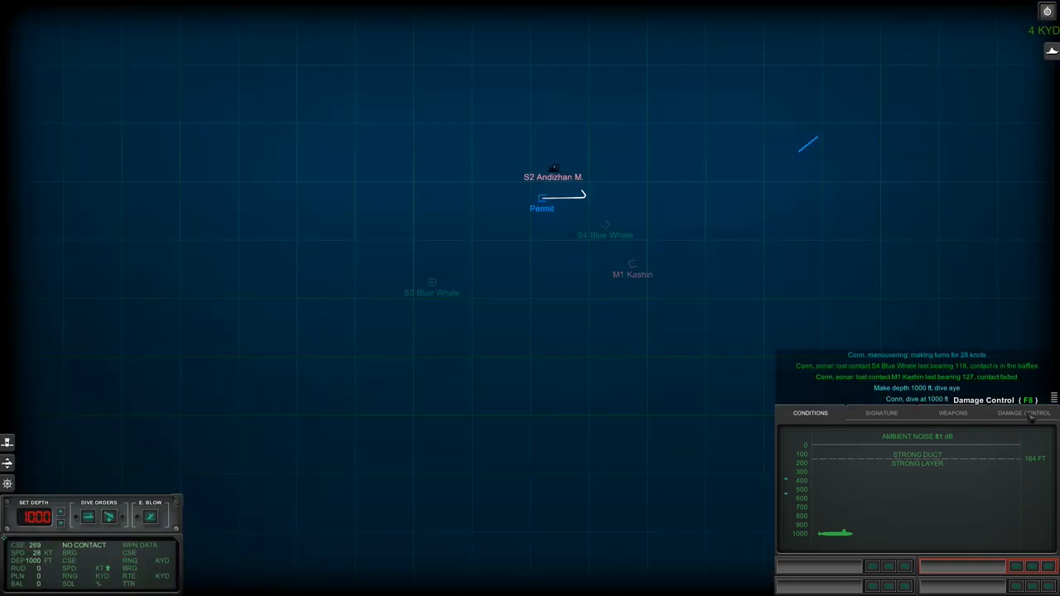
# Check Damage Control, then the Weapons readout showing zero of 23 torpedoes left.
pyautogui.click(1024, 414)
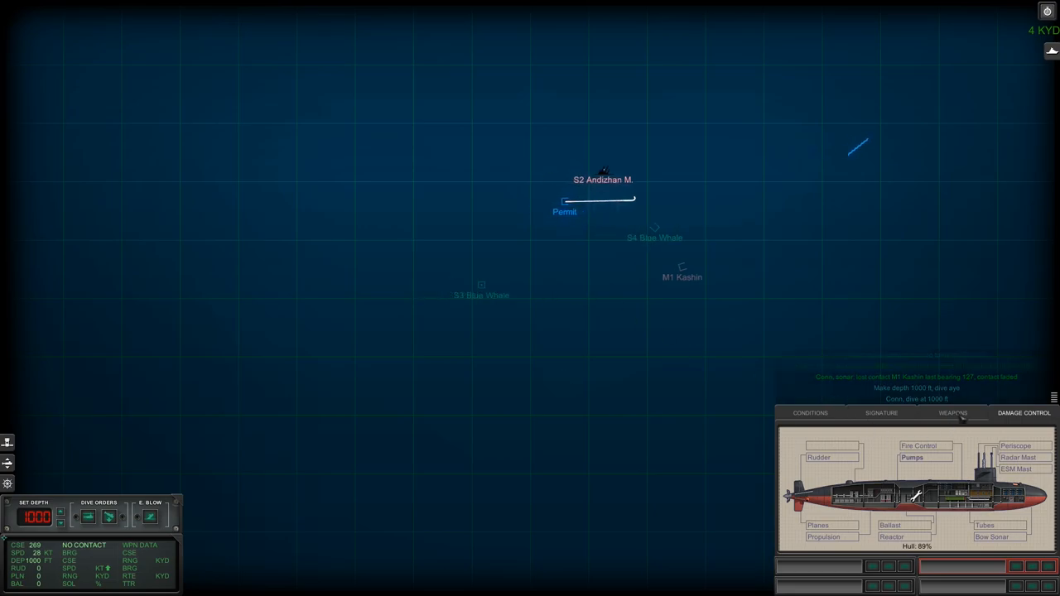
pyautogui.click(952, 413)
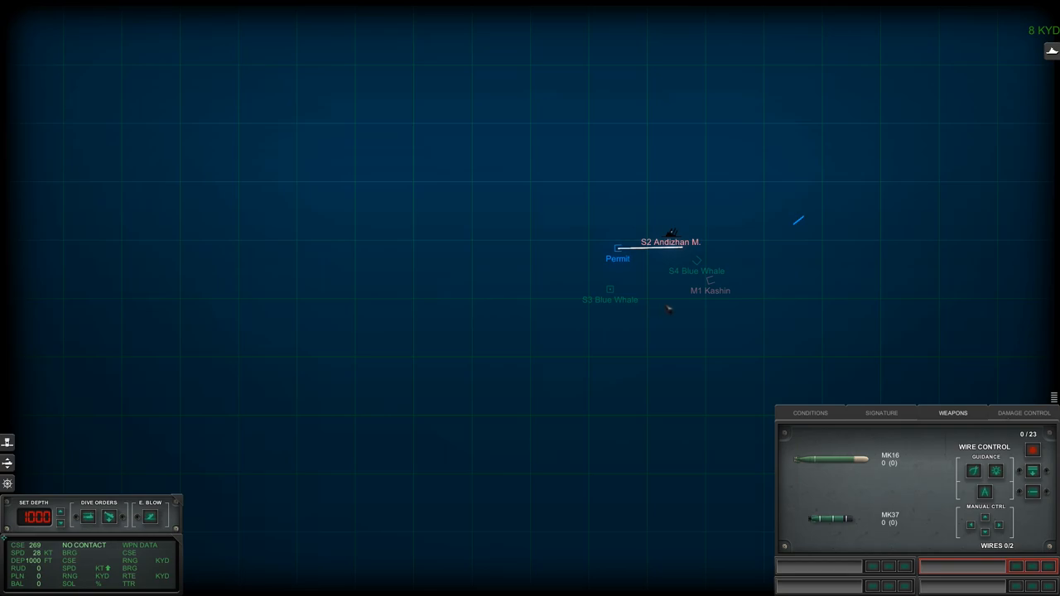
pyautogui.moveTo(723, 297)
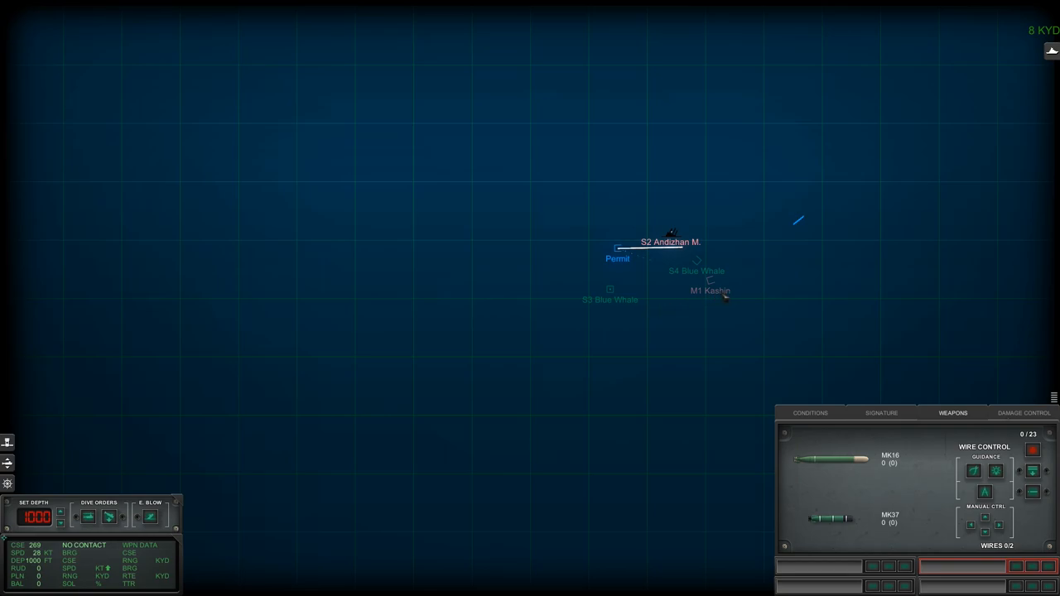
pyautogui.moveTo(625, 302)
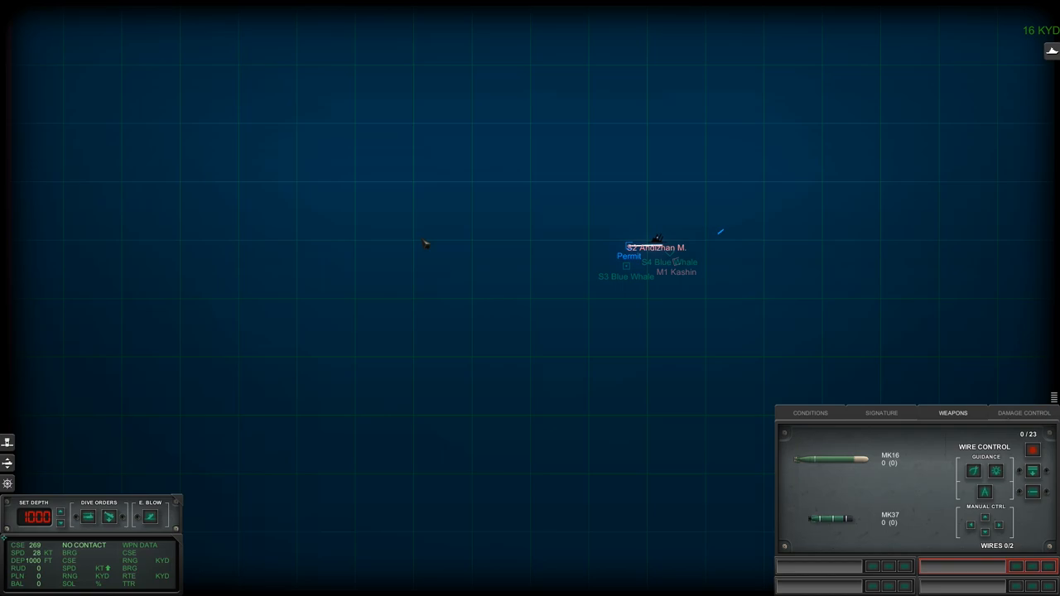
pyautogui.moveTo(537, 255)
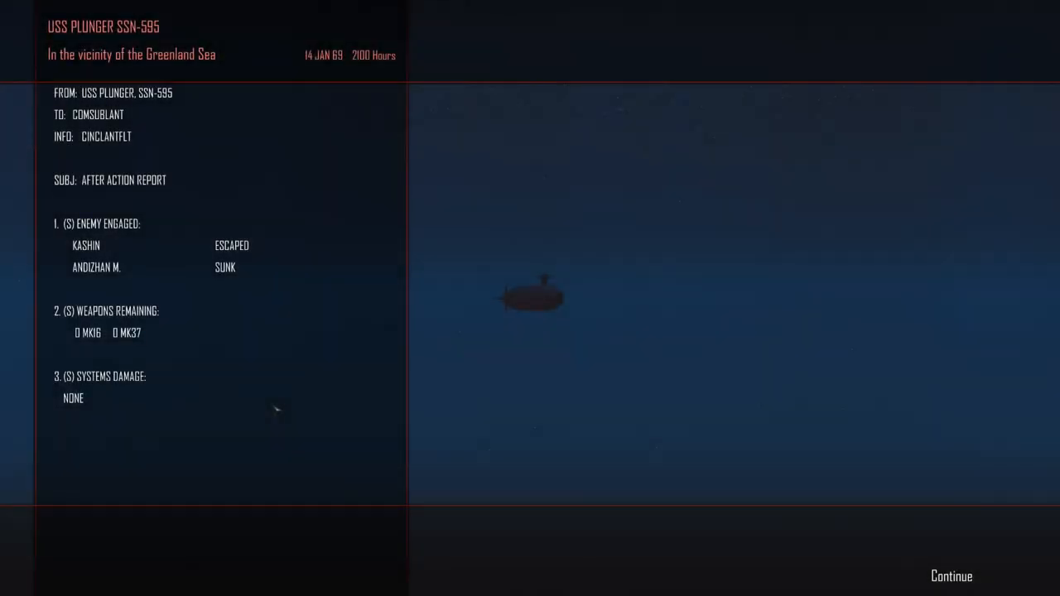
pyautogui.moveTo(249, 209)
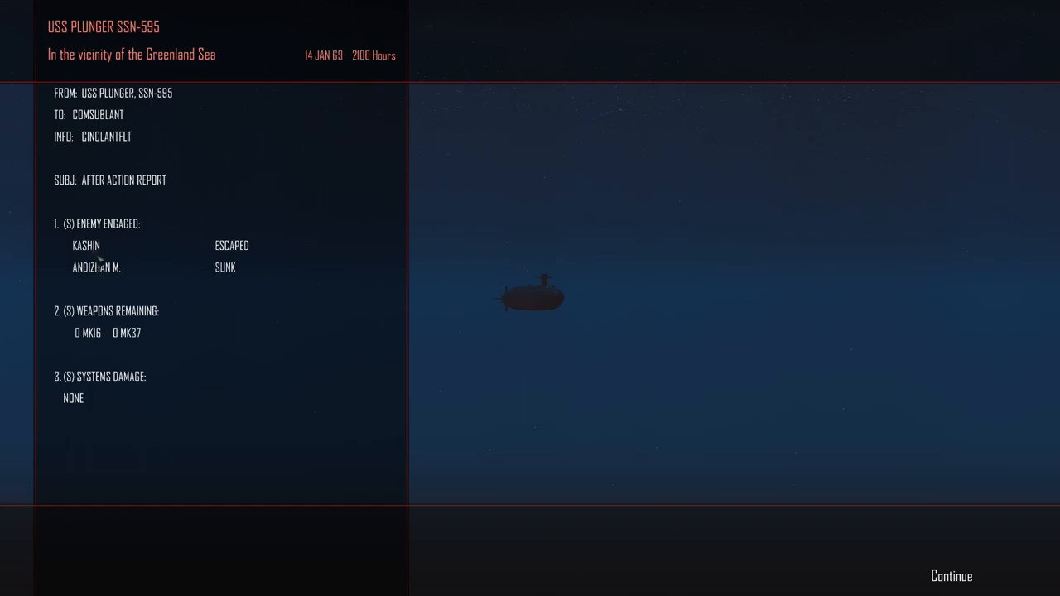
pyautogui.moveTo(101, 261)
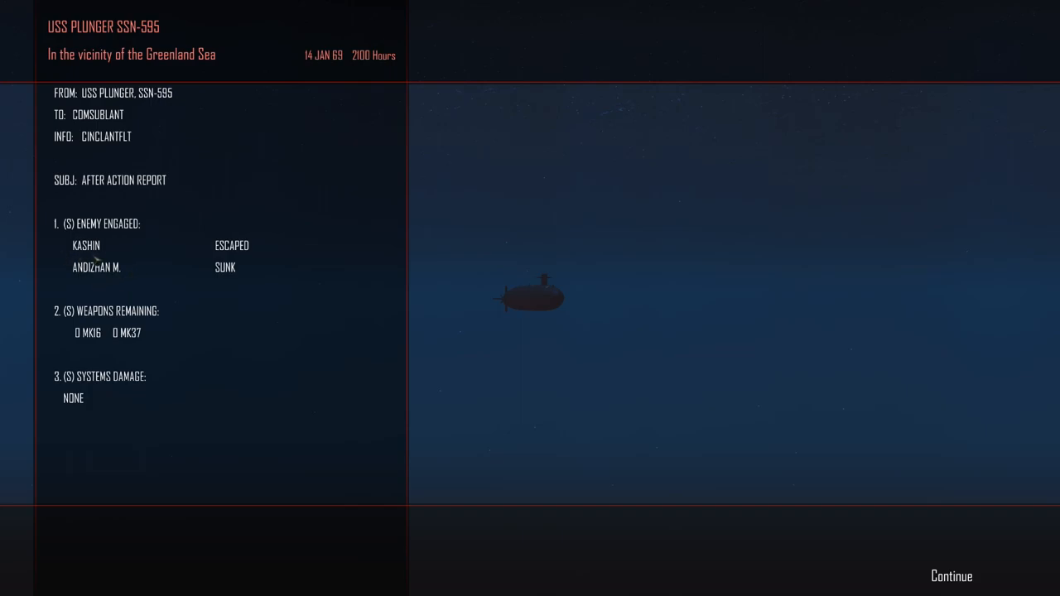
pyautogui.moveTo(106, 403)
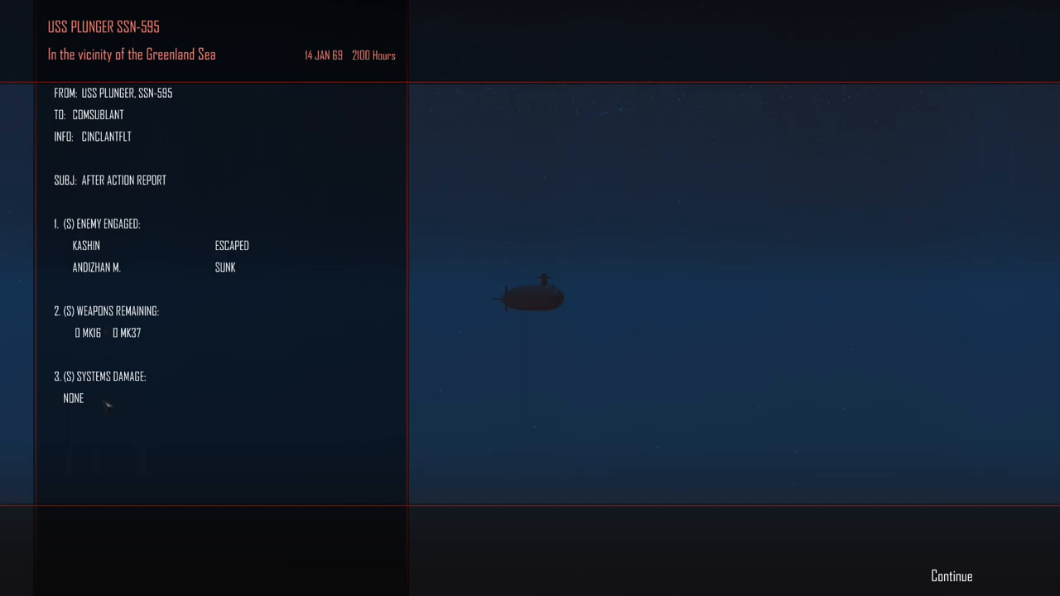
pyautogui.moveTo(79, 346)
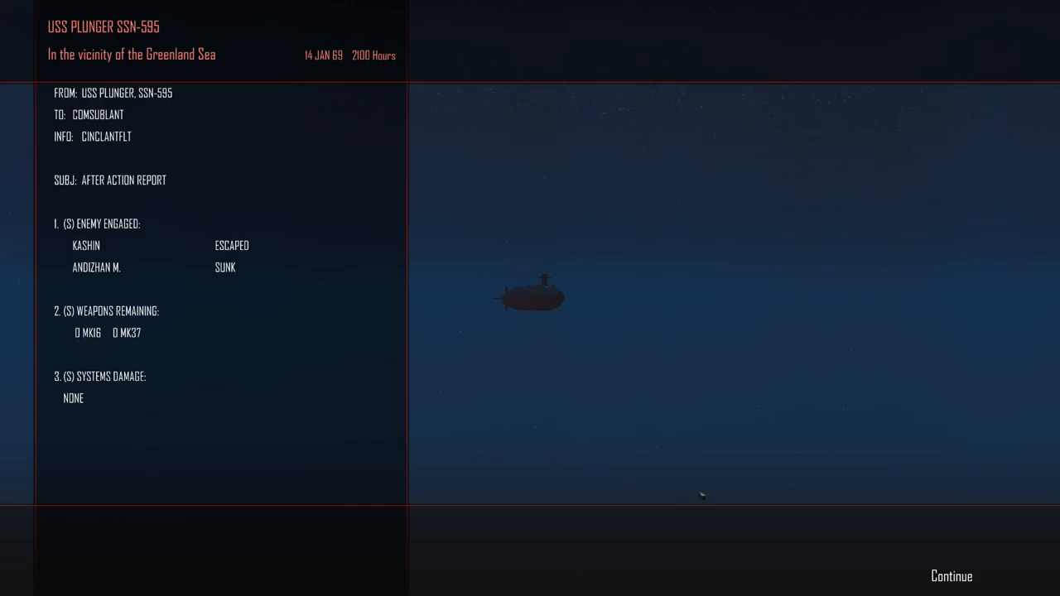
pyautogui.moveTo(831, 506)
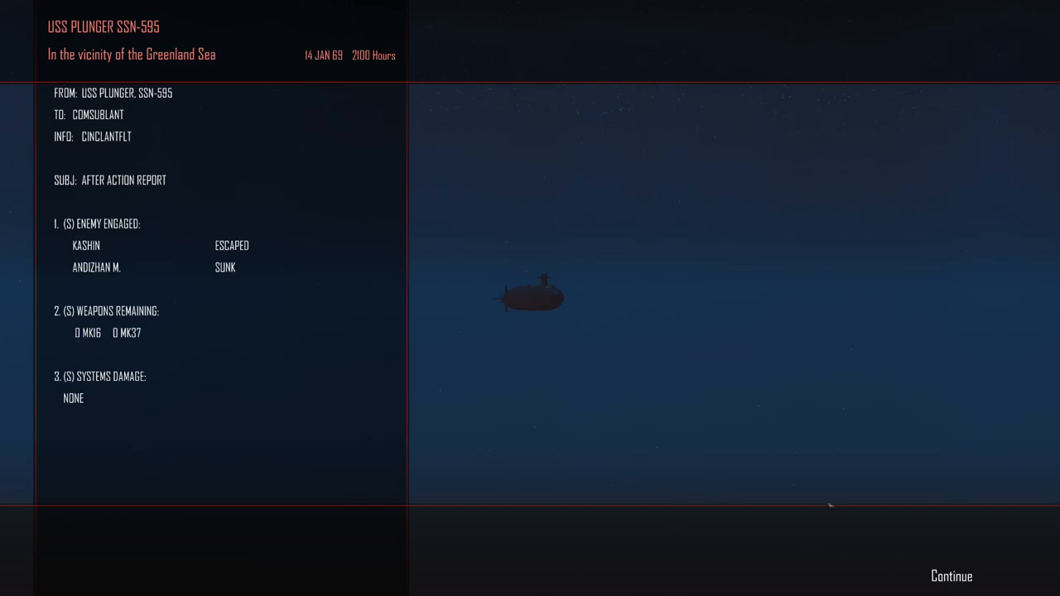
# Advance the wrap-up to the COMSUBLANT message commending destruction of replenishment resources.
pyautogui.click(950, 576)
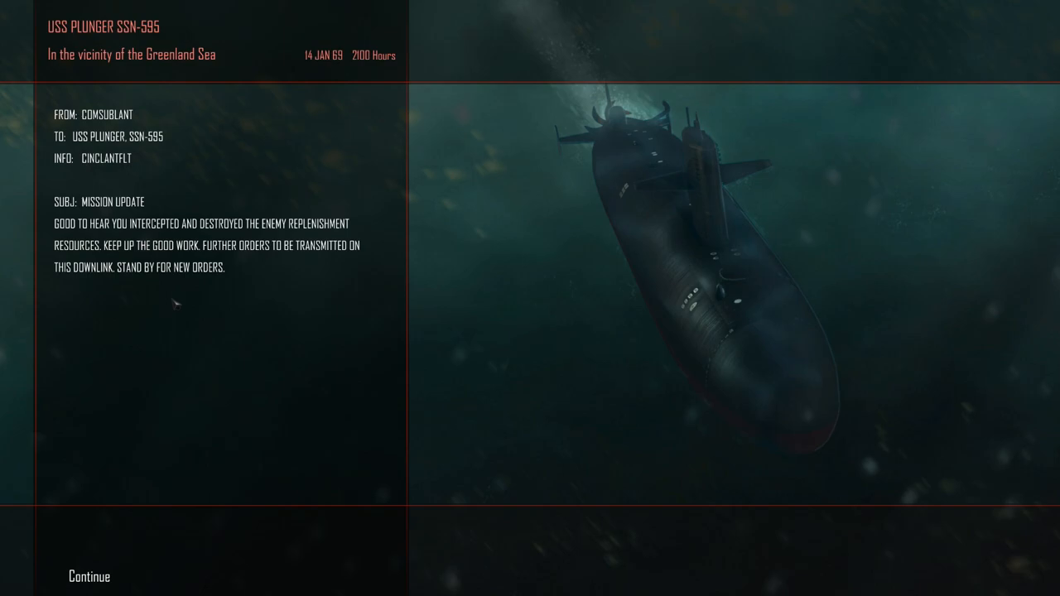
pyautogui.moveTo(130, 543)
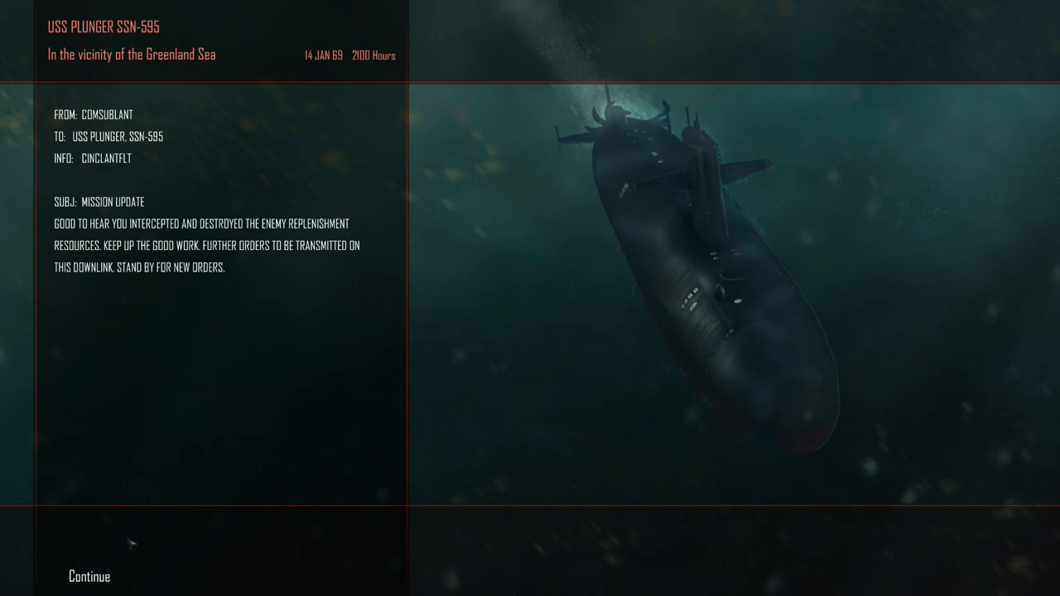
pyautogui.moveTo(104, 583)
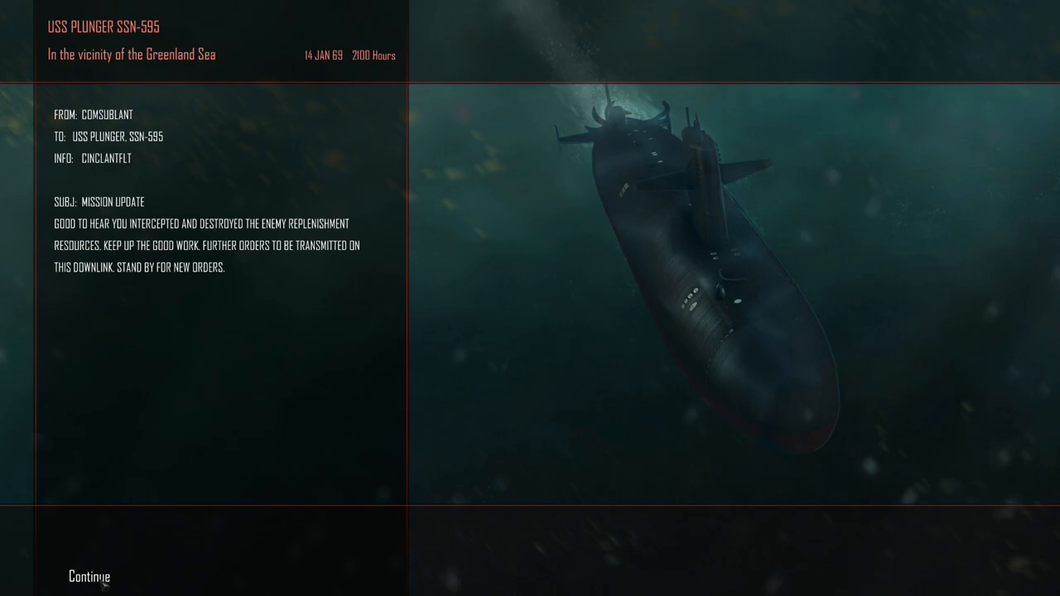
# Continue past the mission update to the 'Quiet Seas' World News bulletin.
pyautogui.click(86, 576)
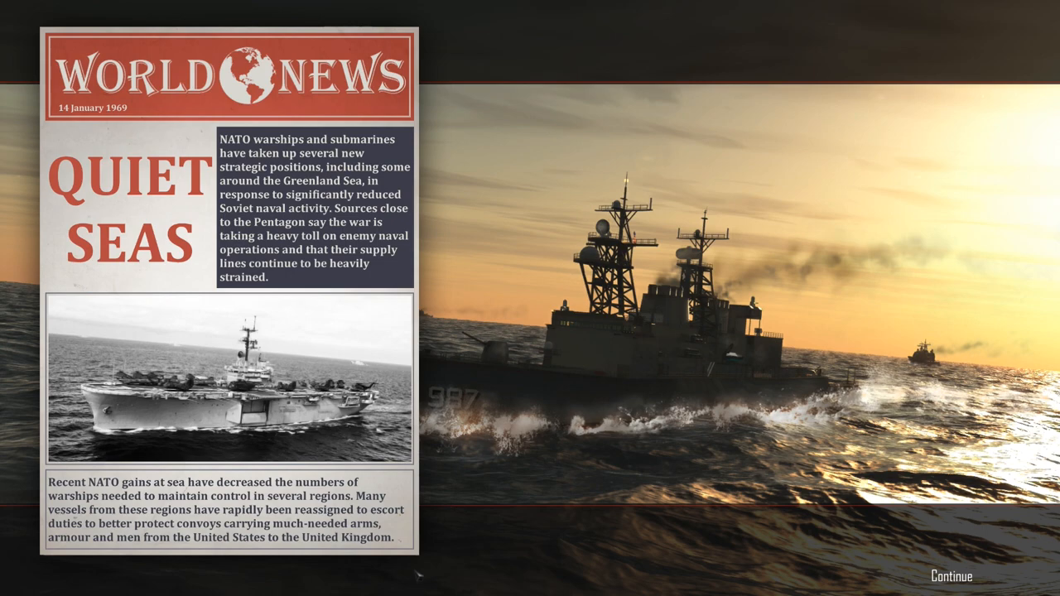
pyautogui.moveTo(418, 574)
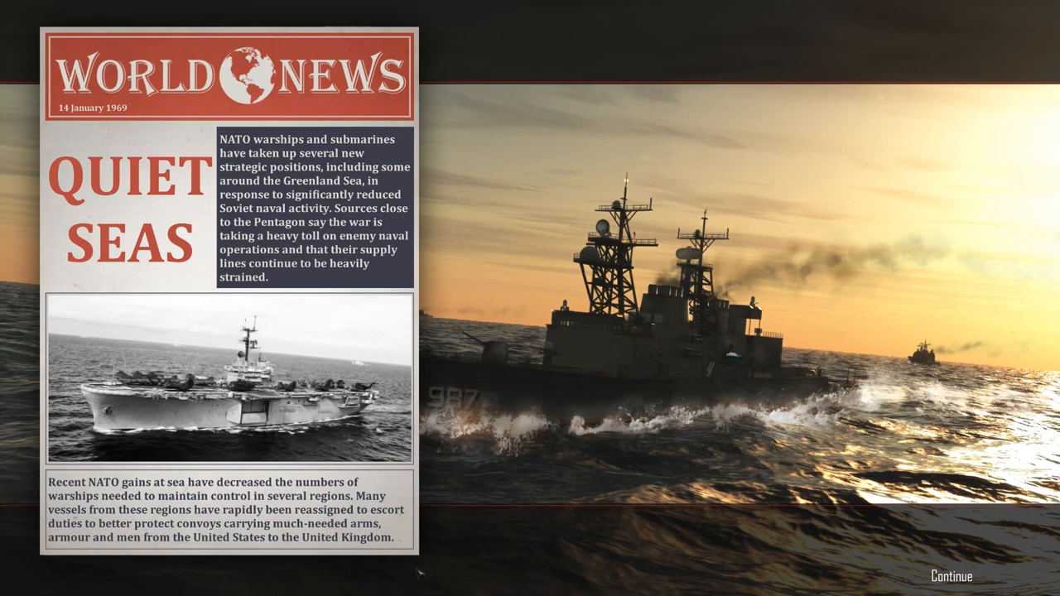
pyautogui.moveTo(418, 573)
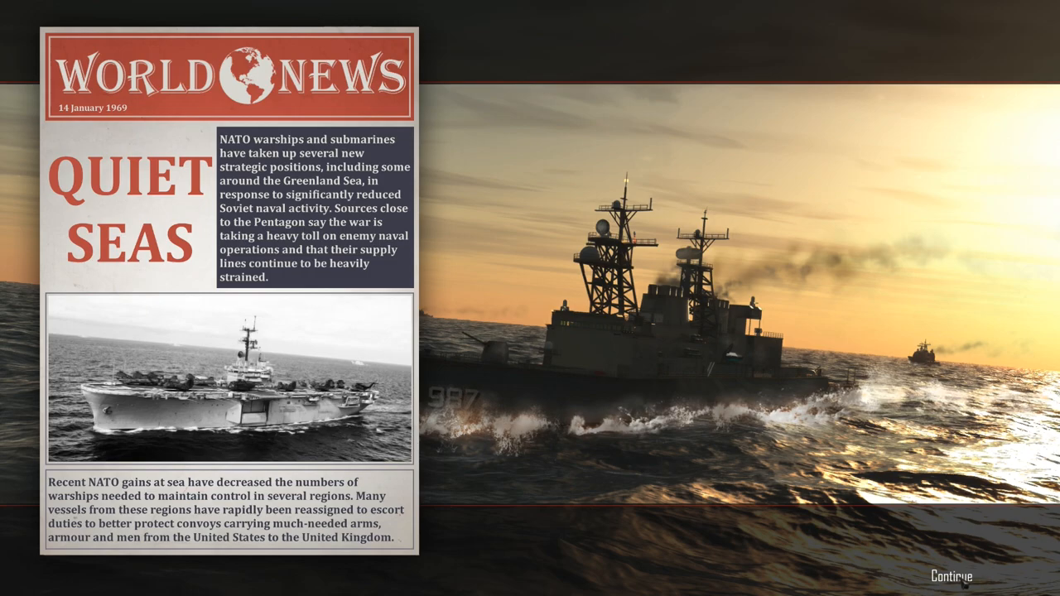
# Continue past the news and Holy Loch return orders to Achievements to Date.
pyautogui.click(952, 575)
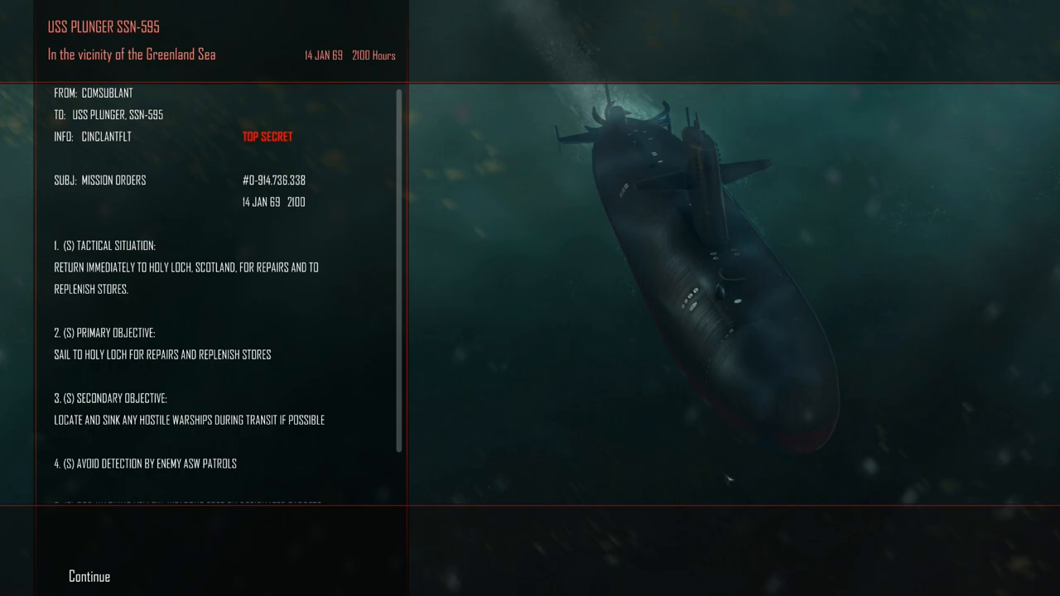
pyautogui.moveTo(111, 553)
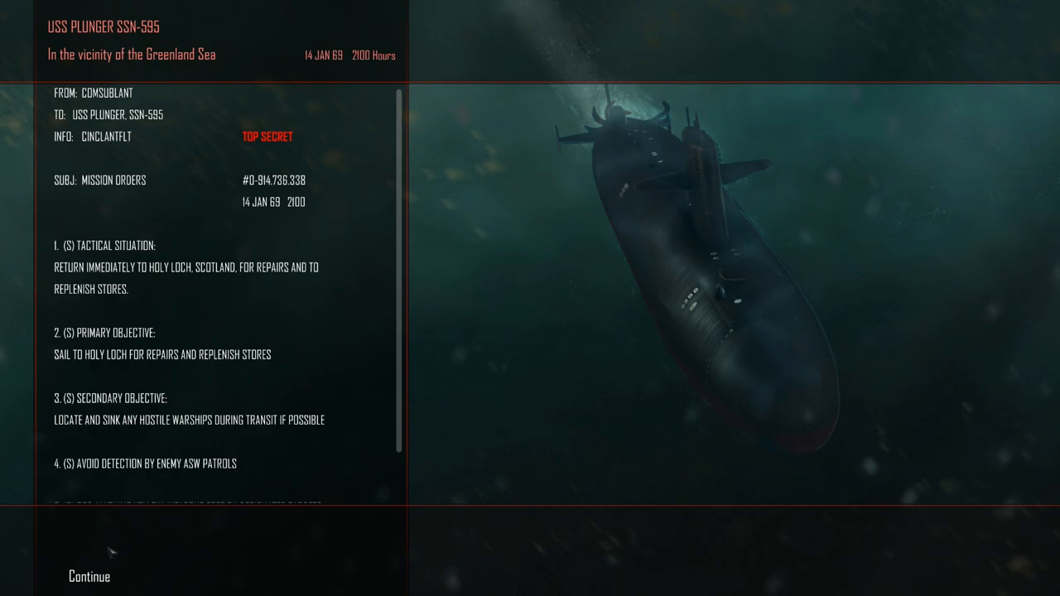
pyautogui.click(88, 576)
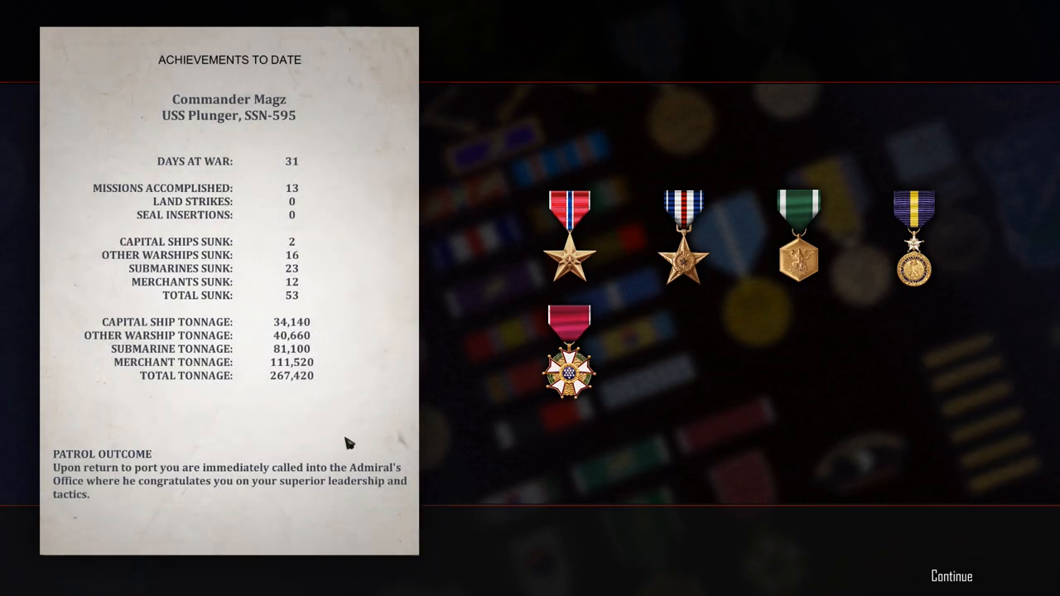
pyautogui.moveTo(214, 103)
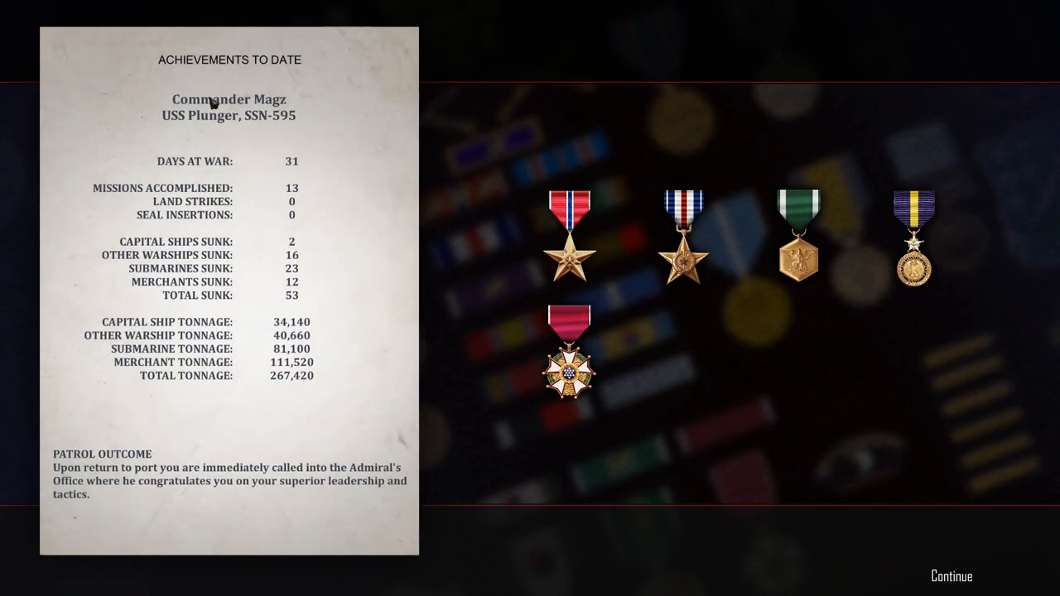
pyautogui.moveTo(221, 132)
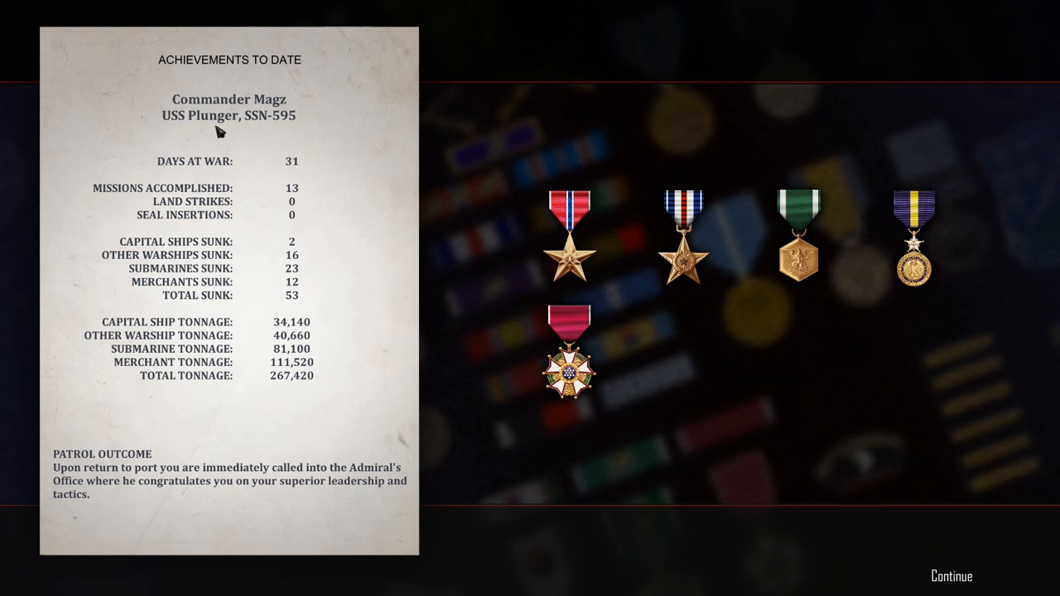
pyautogui.moveTo(221, 135)
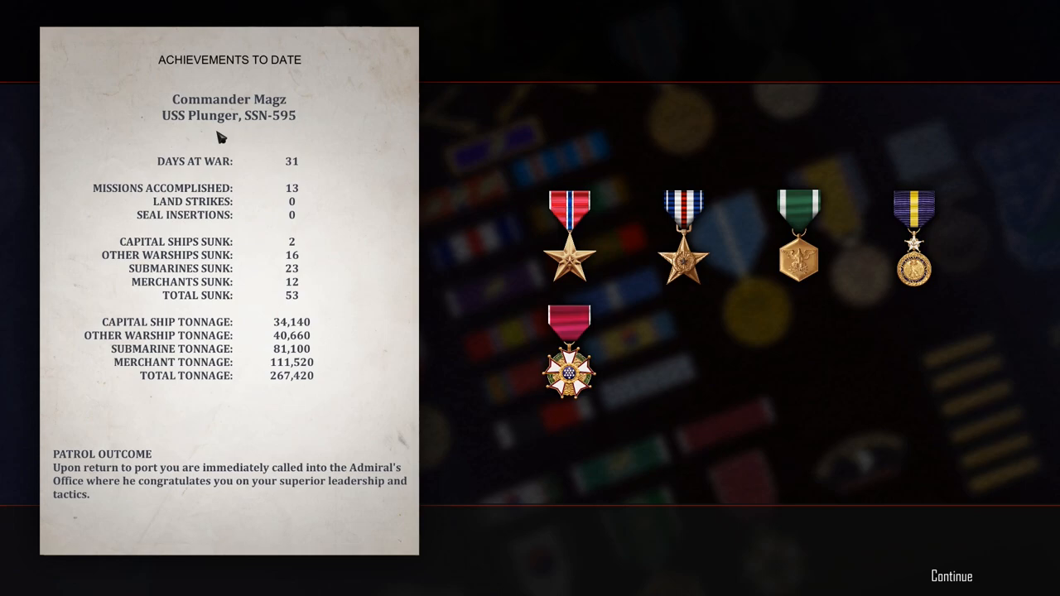
pyautogui.moveTo(250, 222)
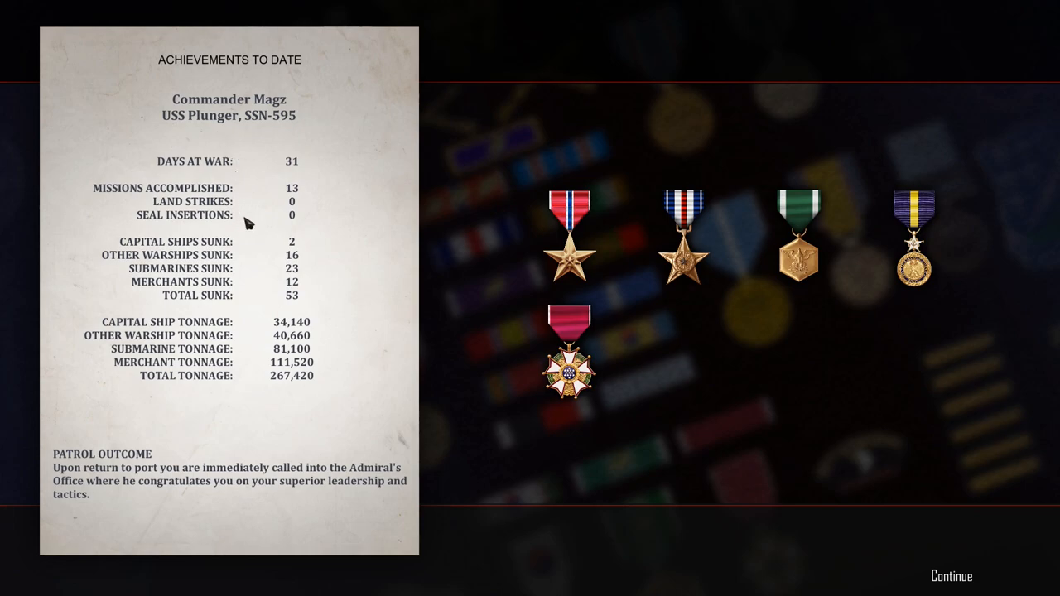
pyautogui.moveTo(244, 223)
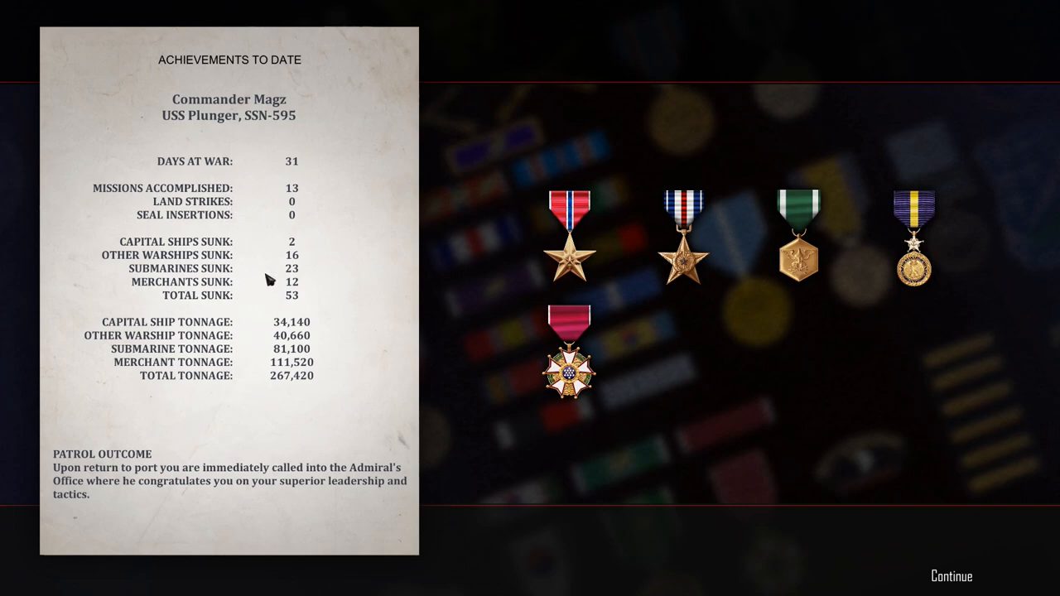
pyautogui.moveTo(394, 295)
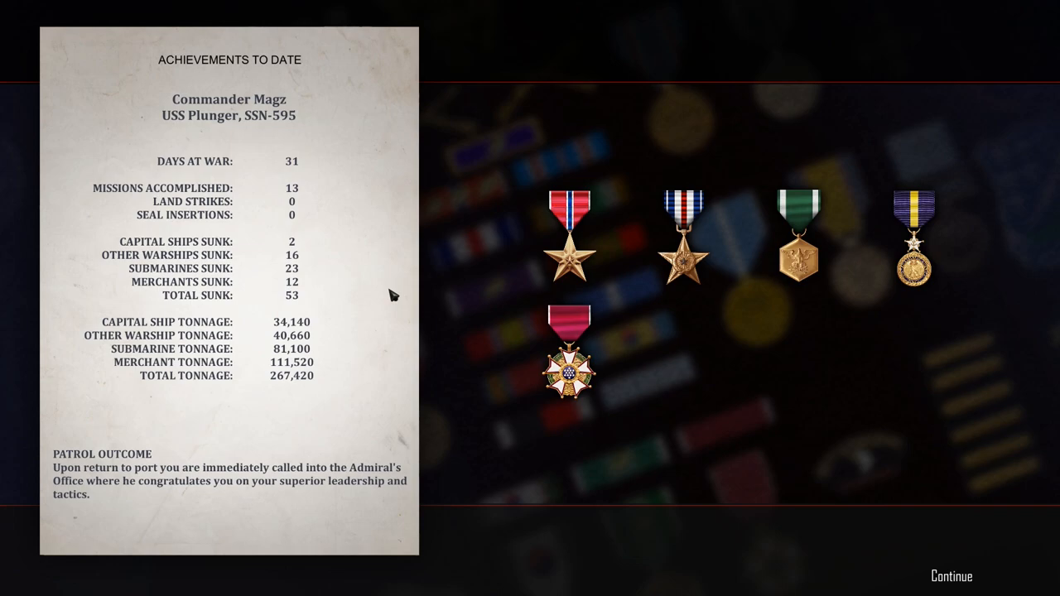
pyautogui.moveTo(817, 552)
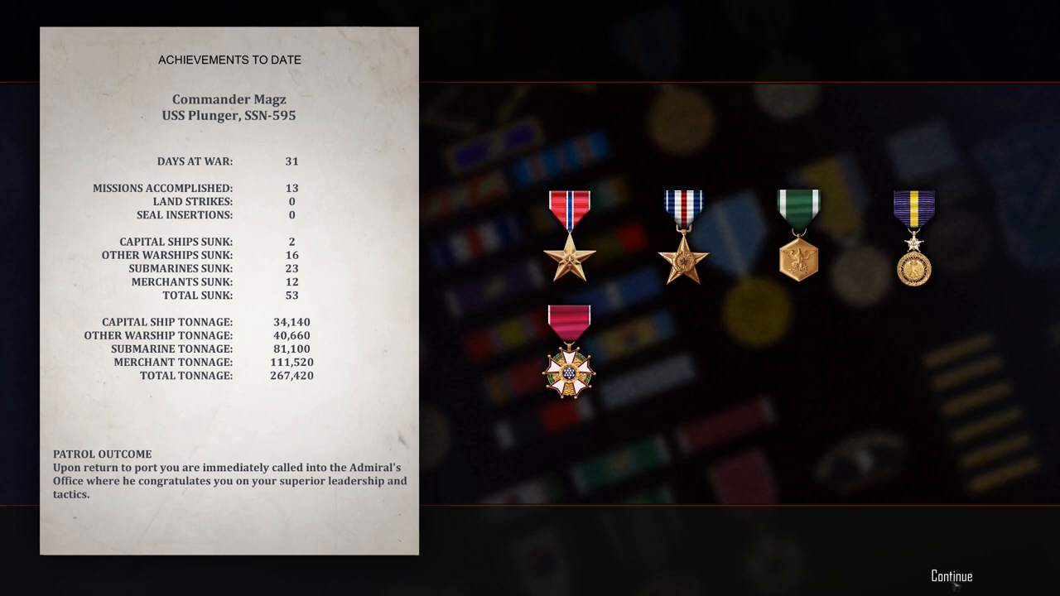
pyautogui.moveTo(956, 579)
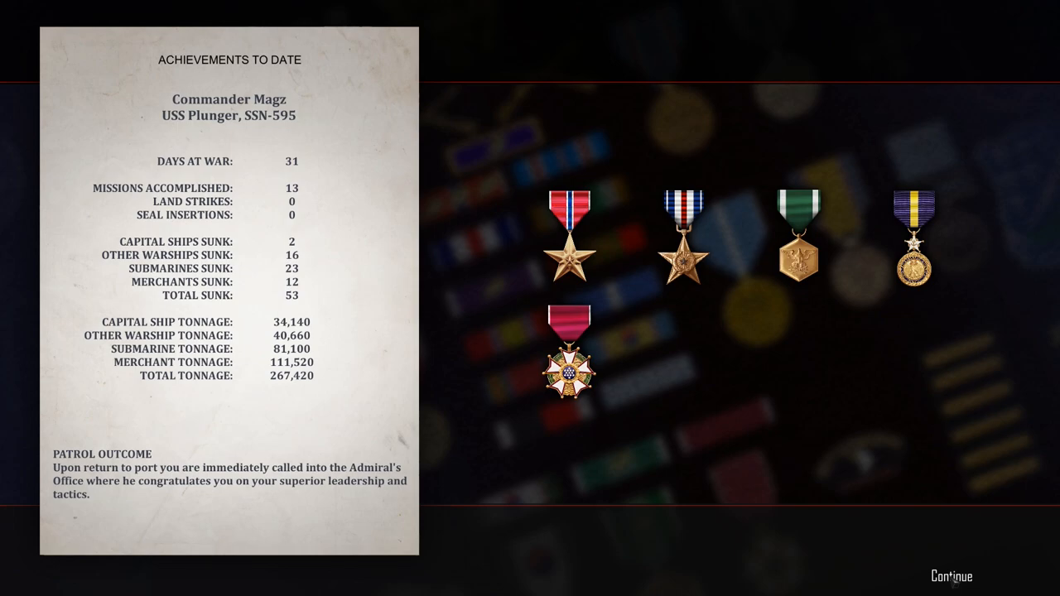